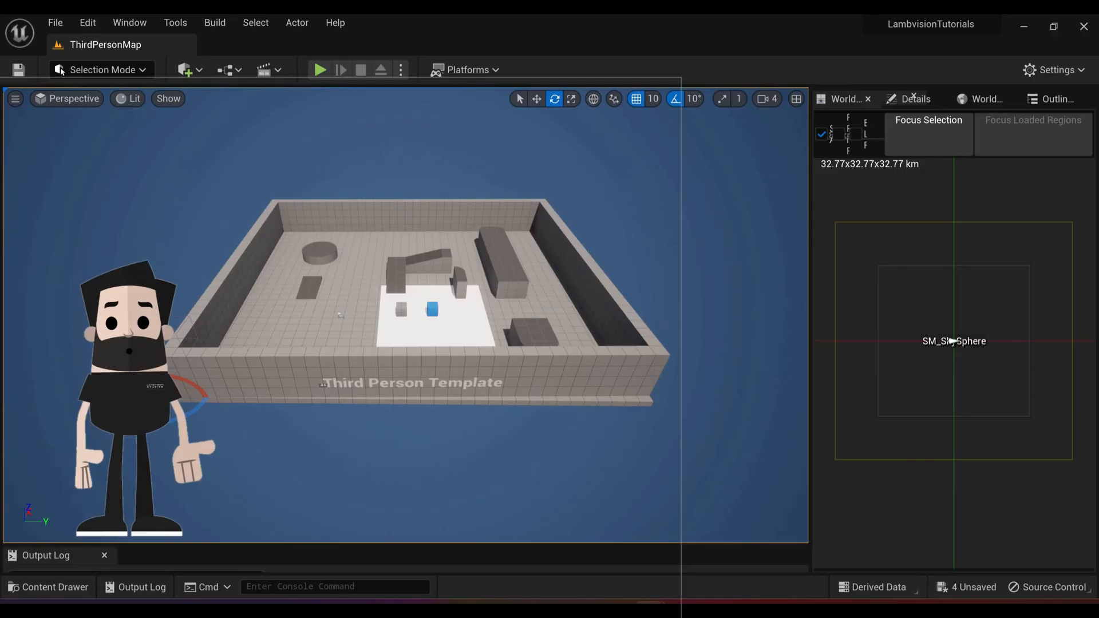
Delete all template folders and static meshes, keeping only WorldDataLayers and WorldPartitionMiniMap0.
click(319, 69)
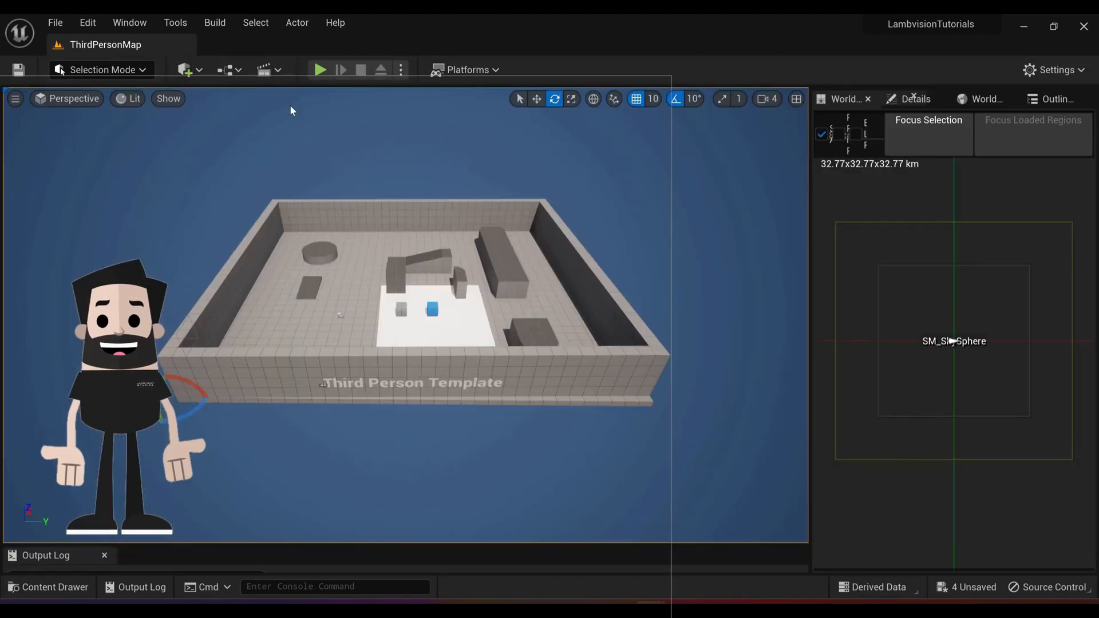
mouse_move(321, 69)
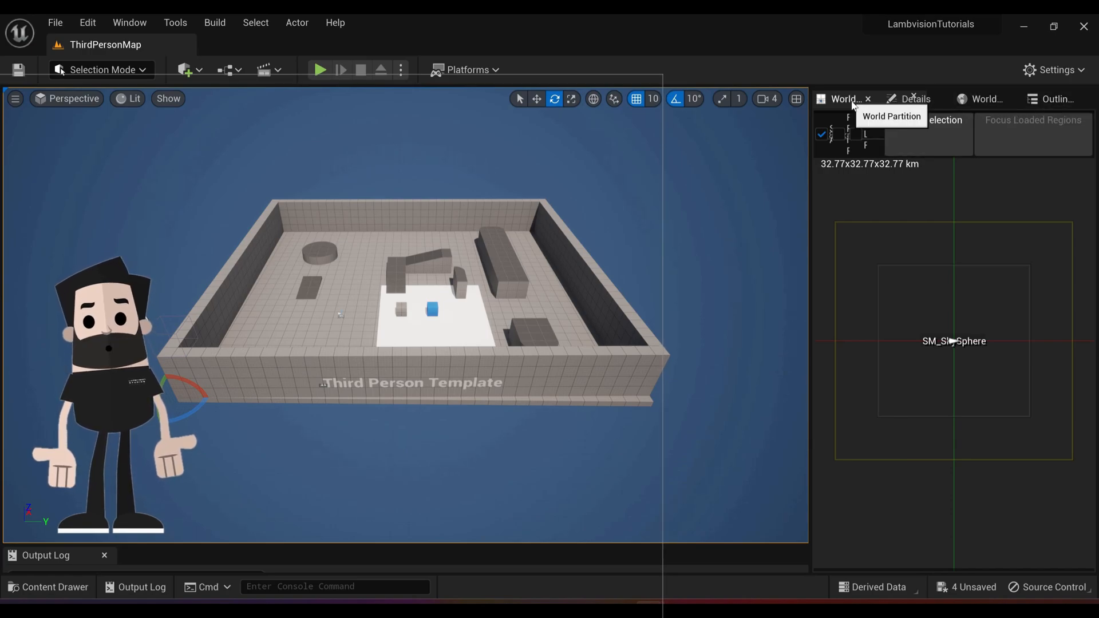
click(908, 99)
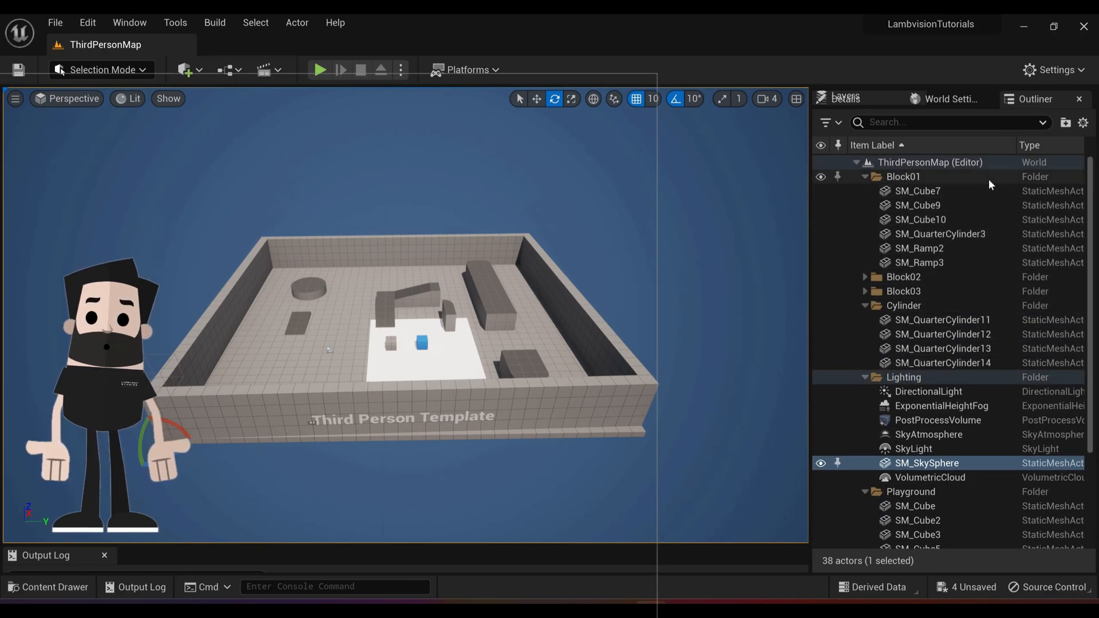
scroll(down, 3)
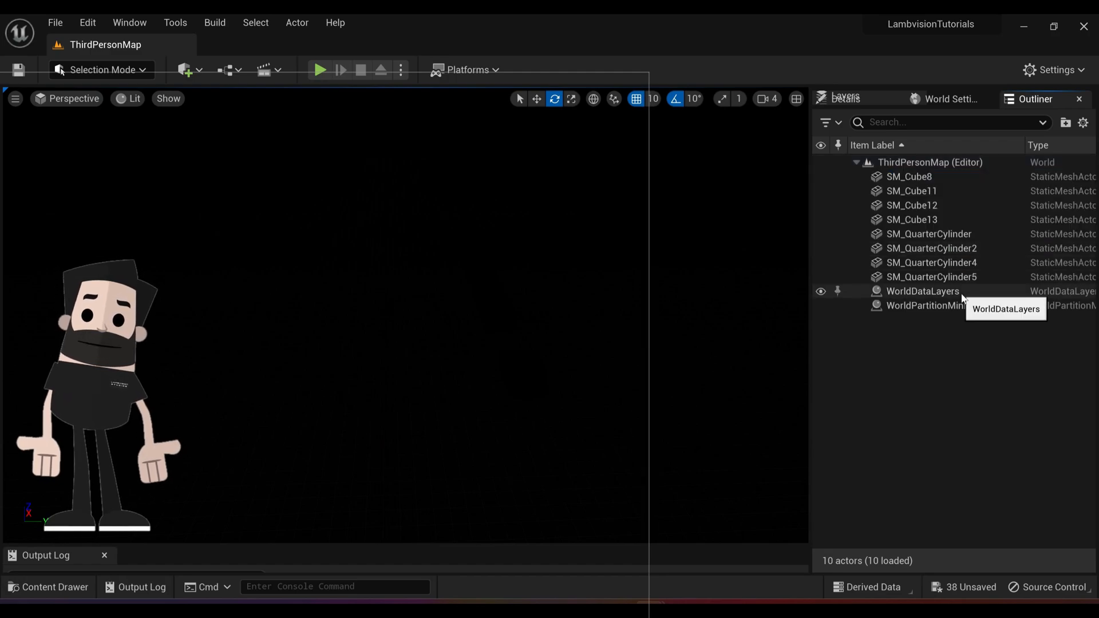
click(930, 277)
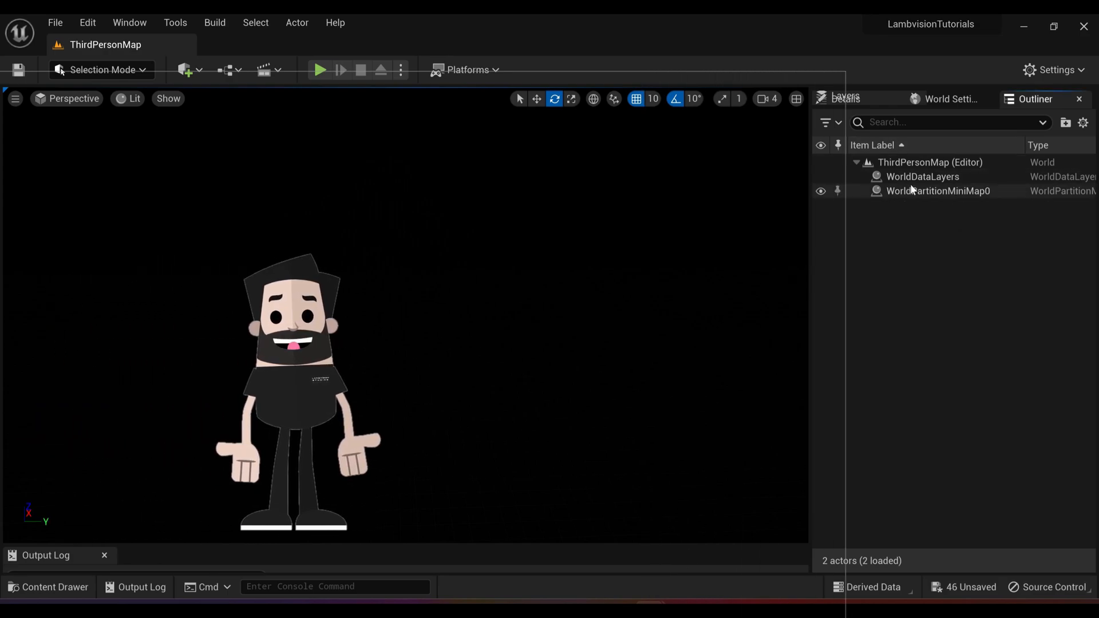
click(101, 69)
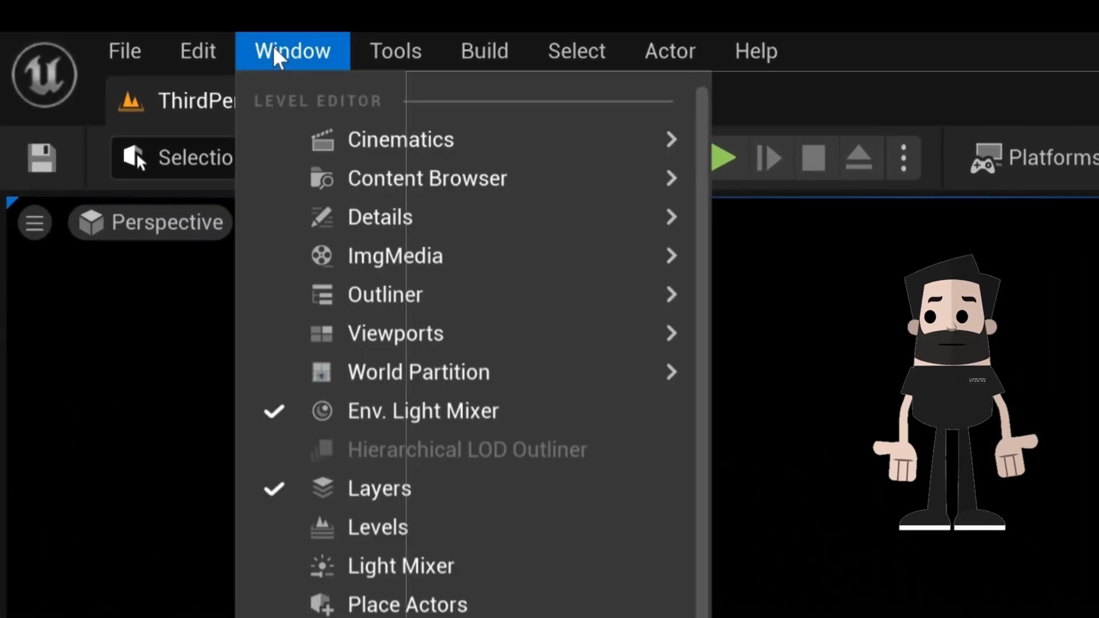
mouse_move(422, 411)
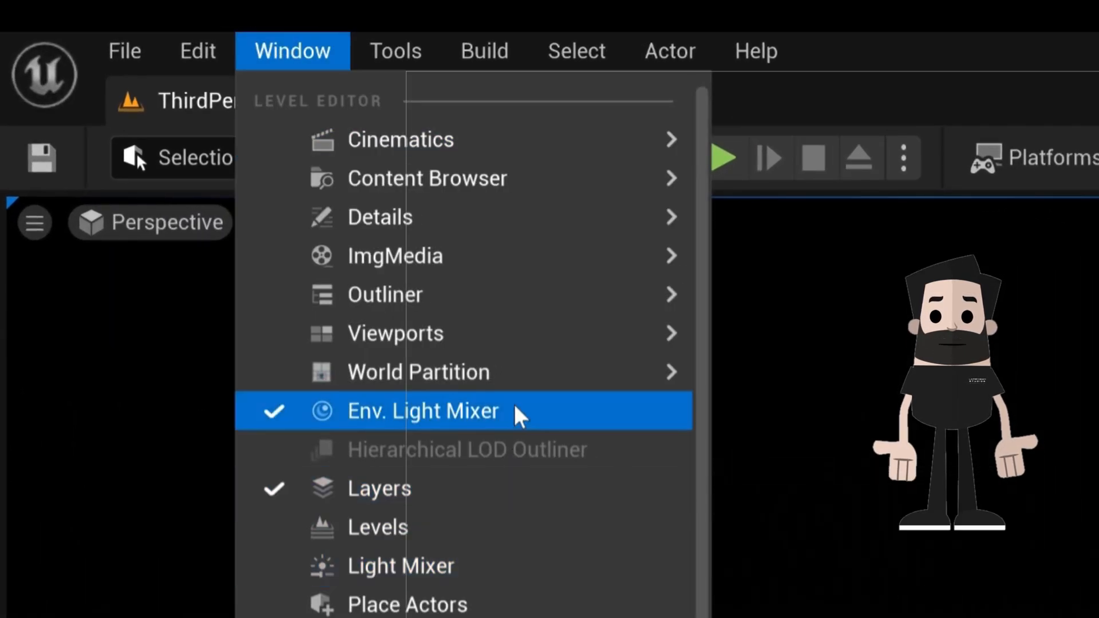
Use the Env. Light Mixer to add sky light, directional light, atmosphere, volumetric clouds and height fog.
click(422, 412)
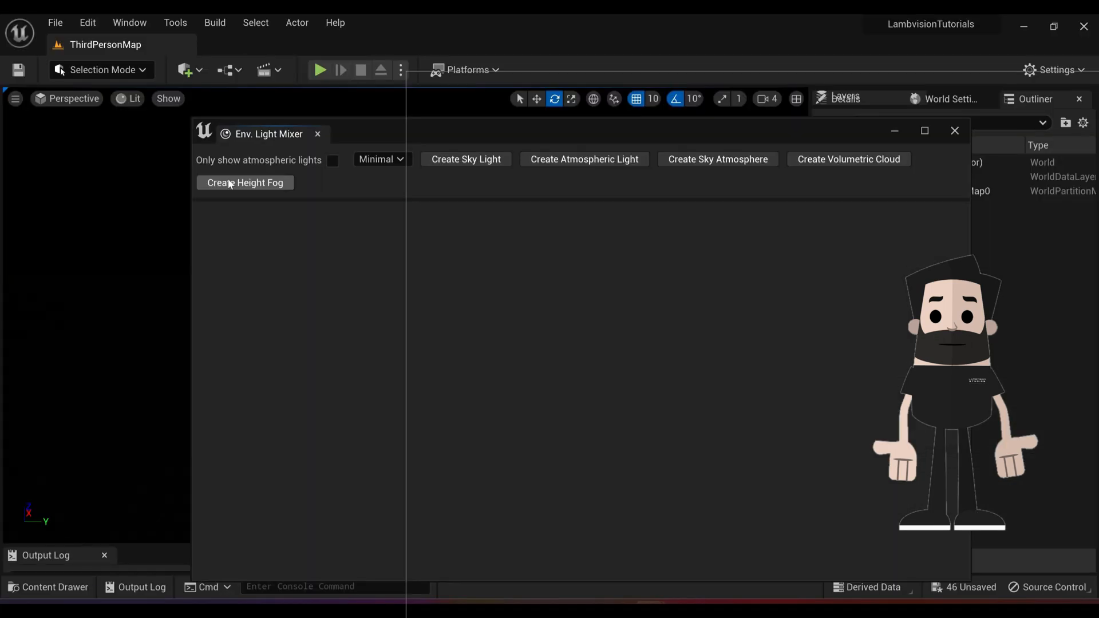
mouse_move(287, 354)
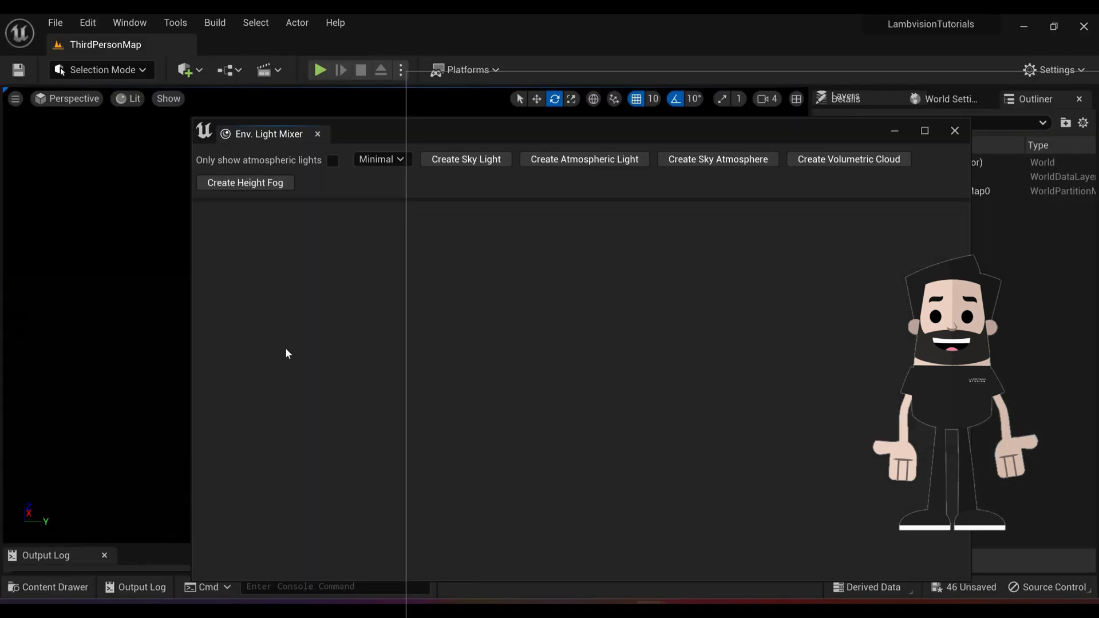
mouse_move(508, 172)
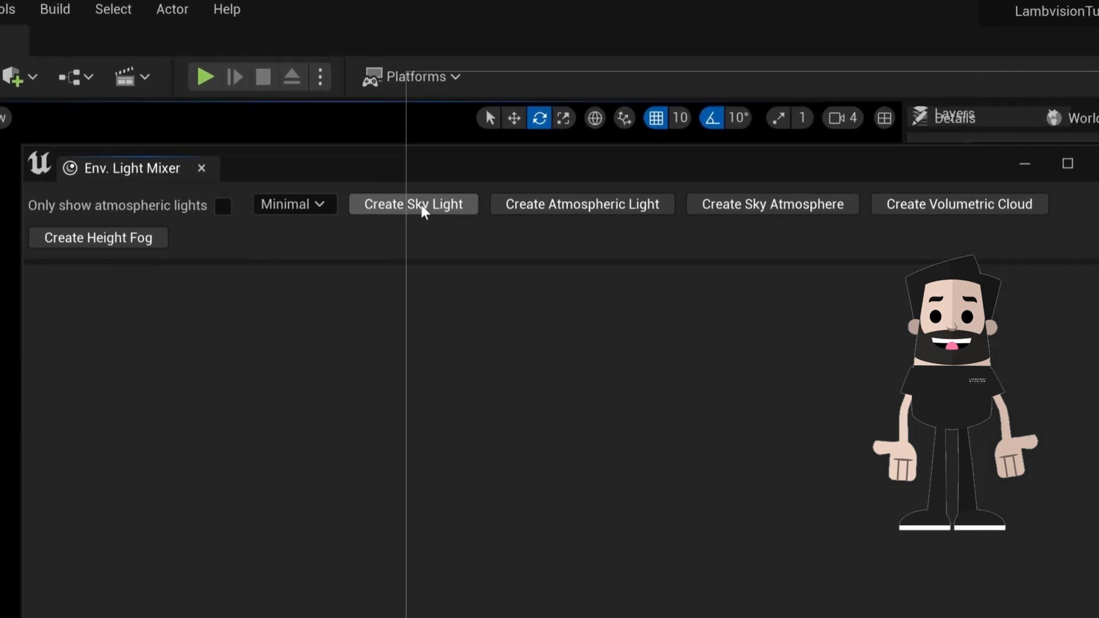
click(412, 204)
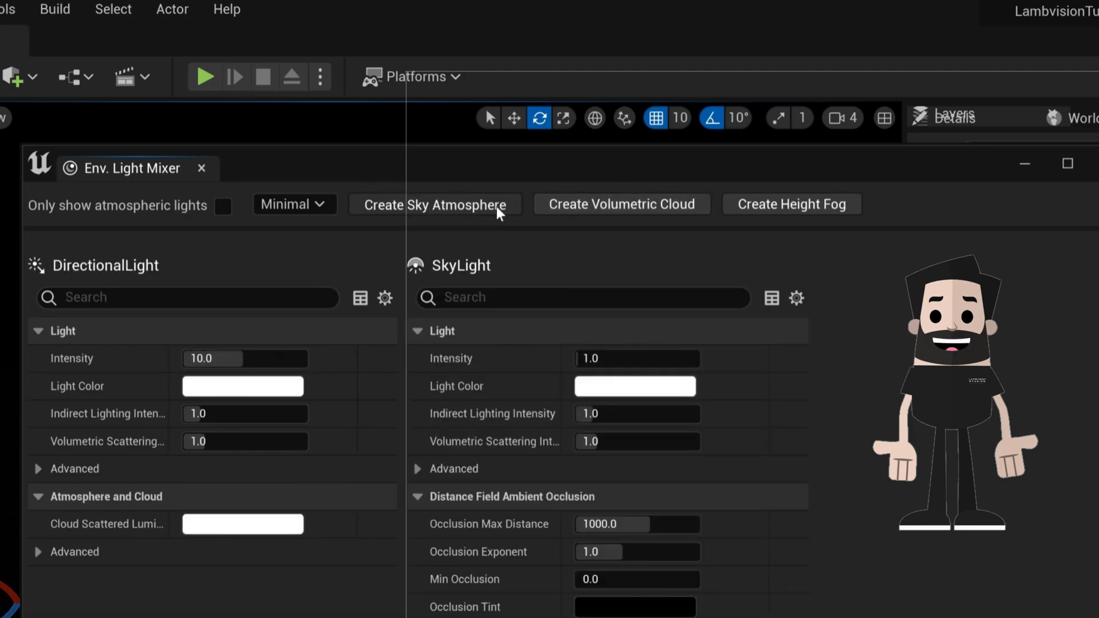
click(433, 203)
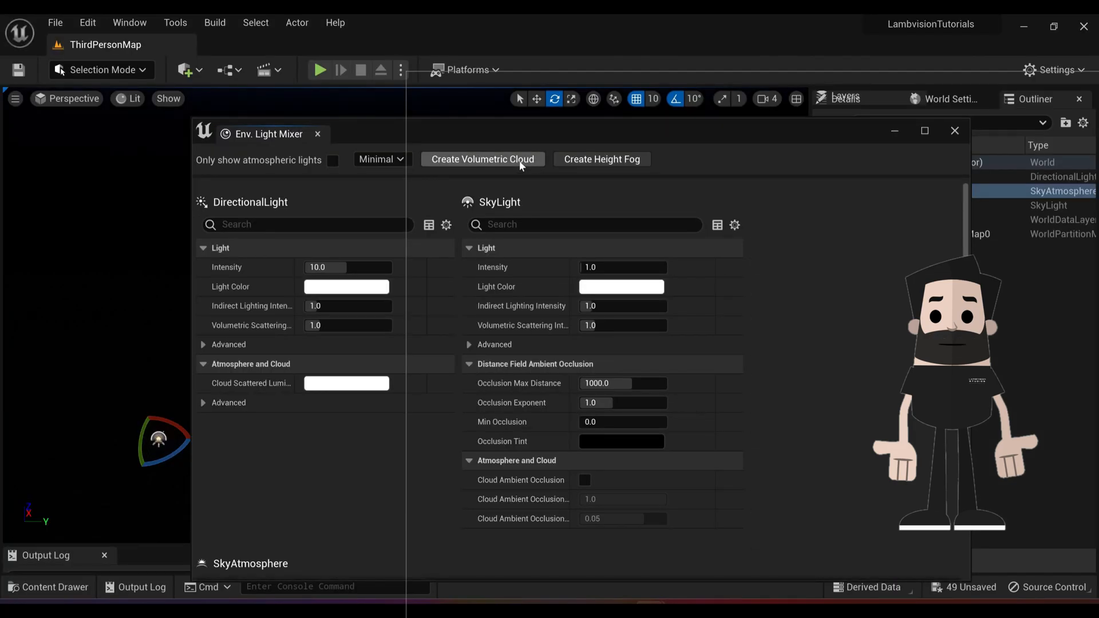
click(481, 159)
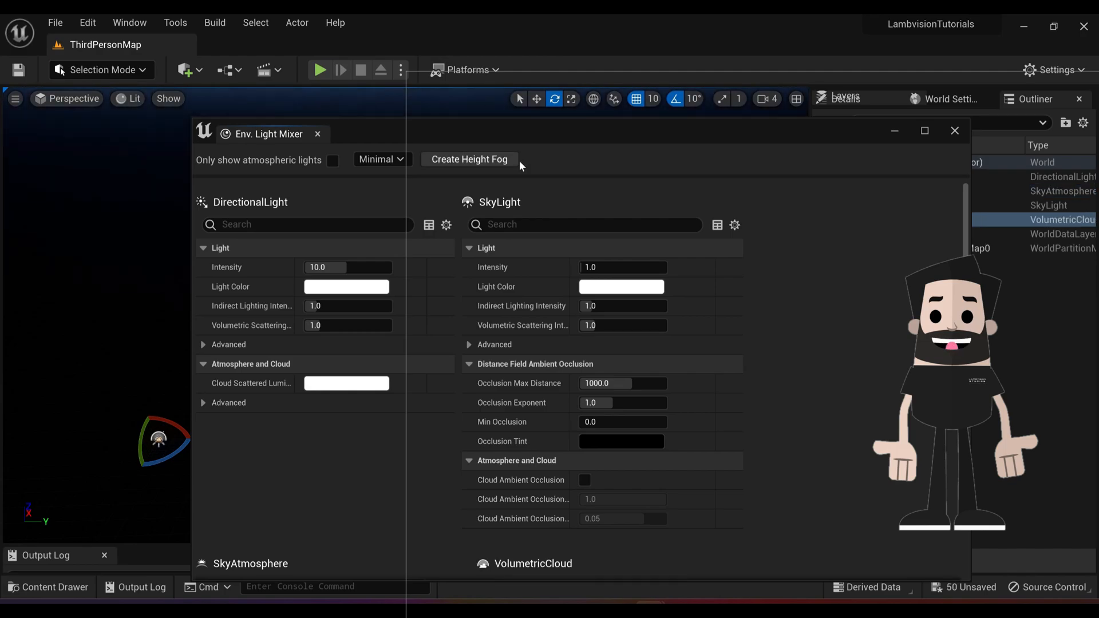
click(468, 159)
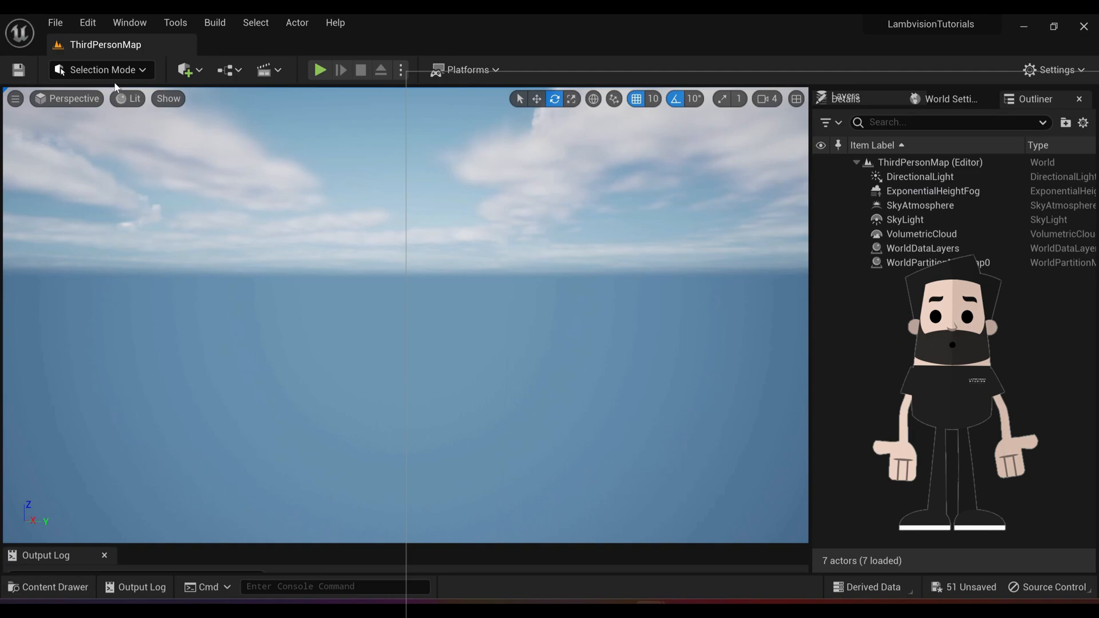
Switch the editor from Selection mode to Landscape mode.
click(101, 70)
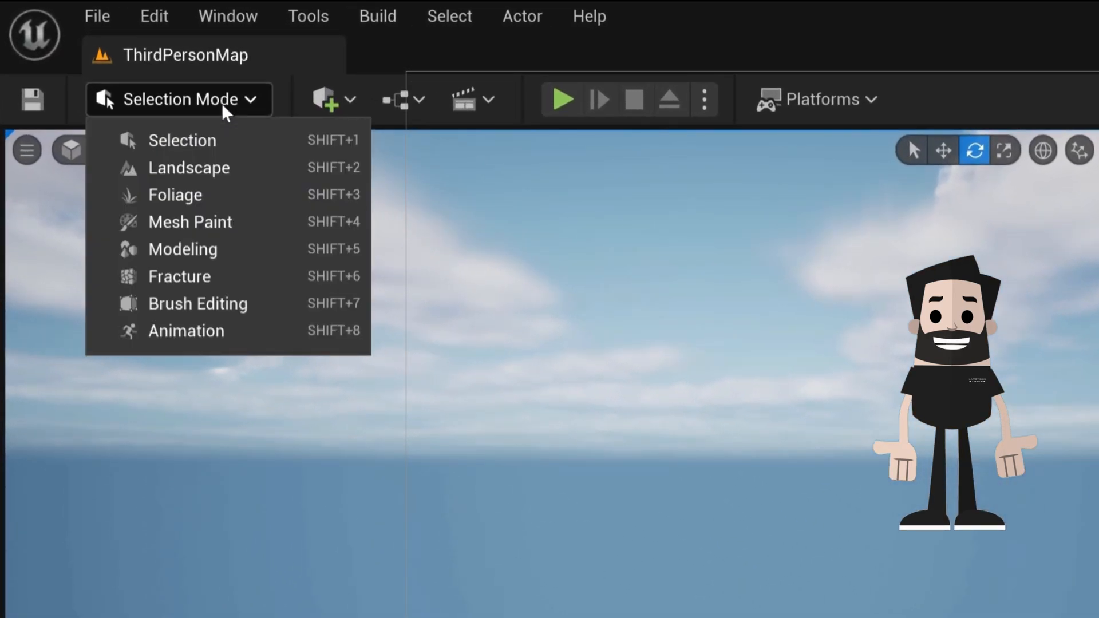
click(187, 167)
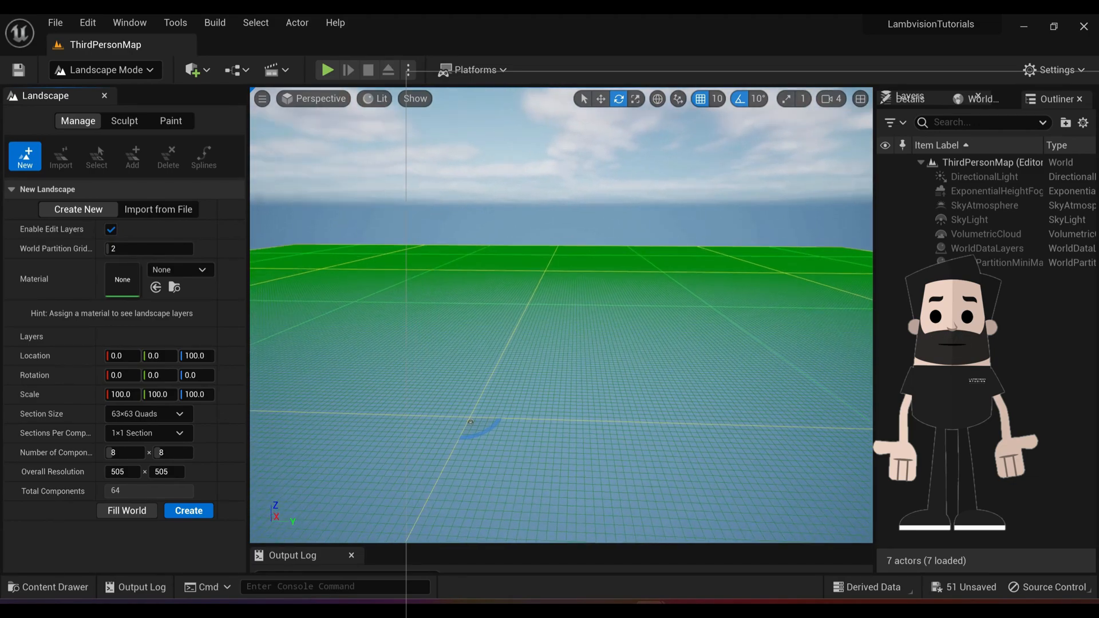
mouse_move(468, 267)
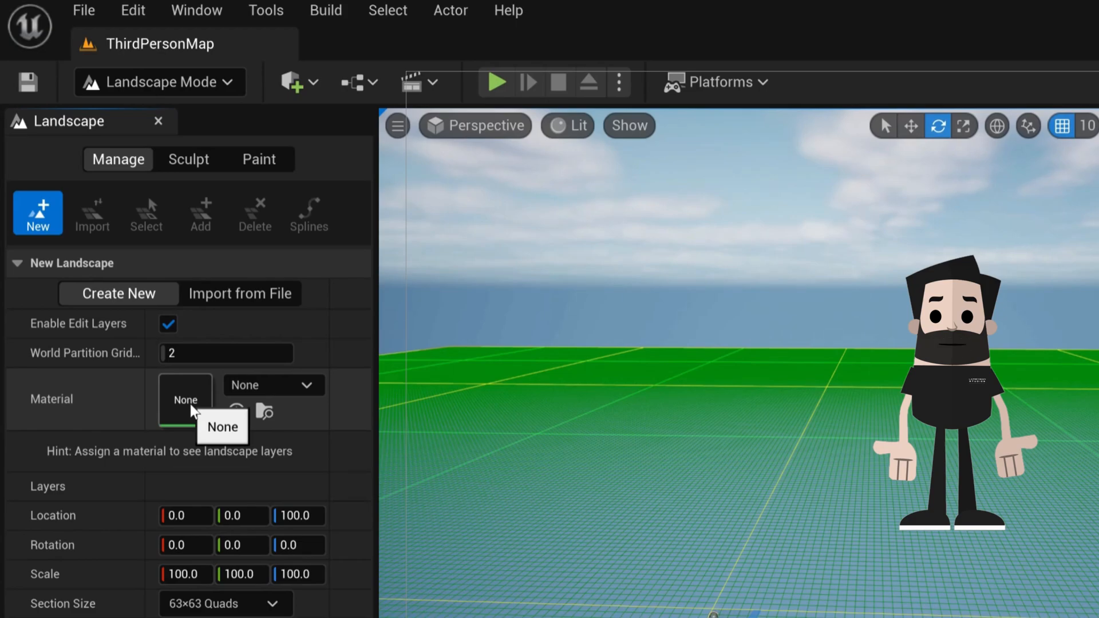
mouse_move(302, 411)
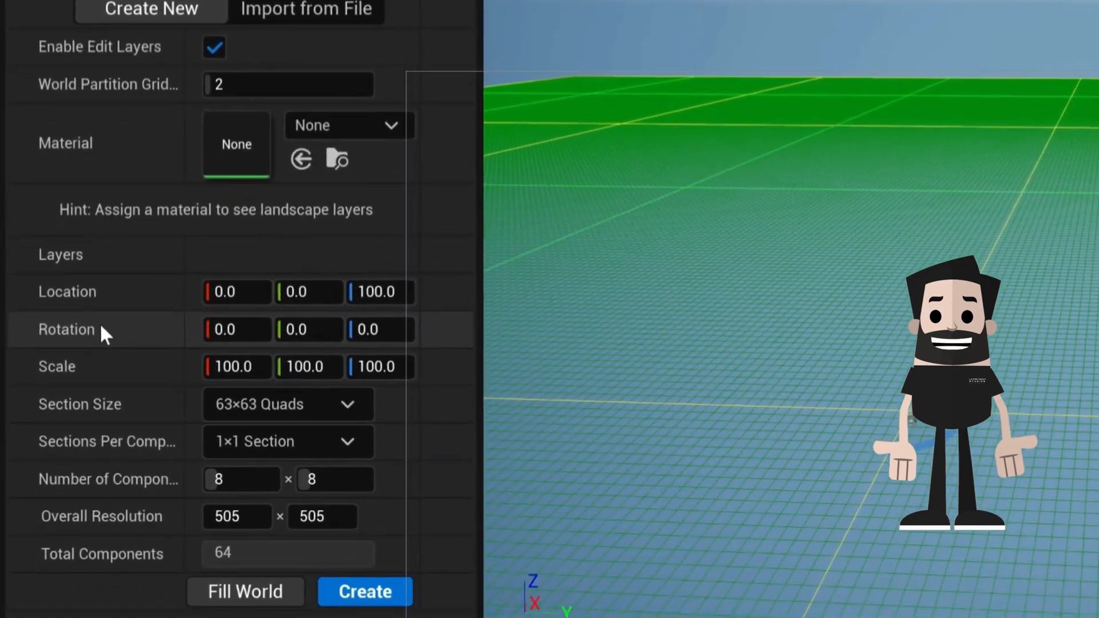
mouse_move(123, 386)
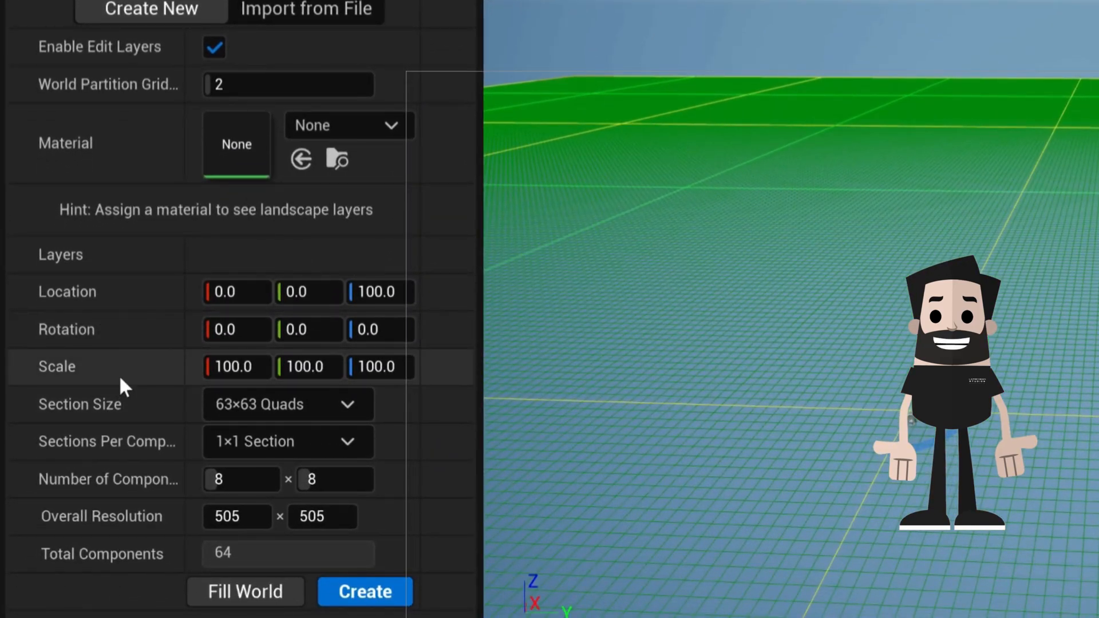
mouse_move(168, 291)
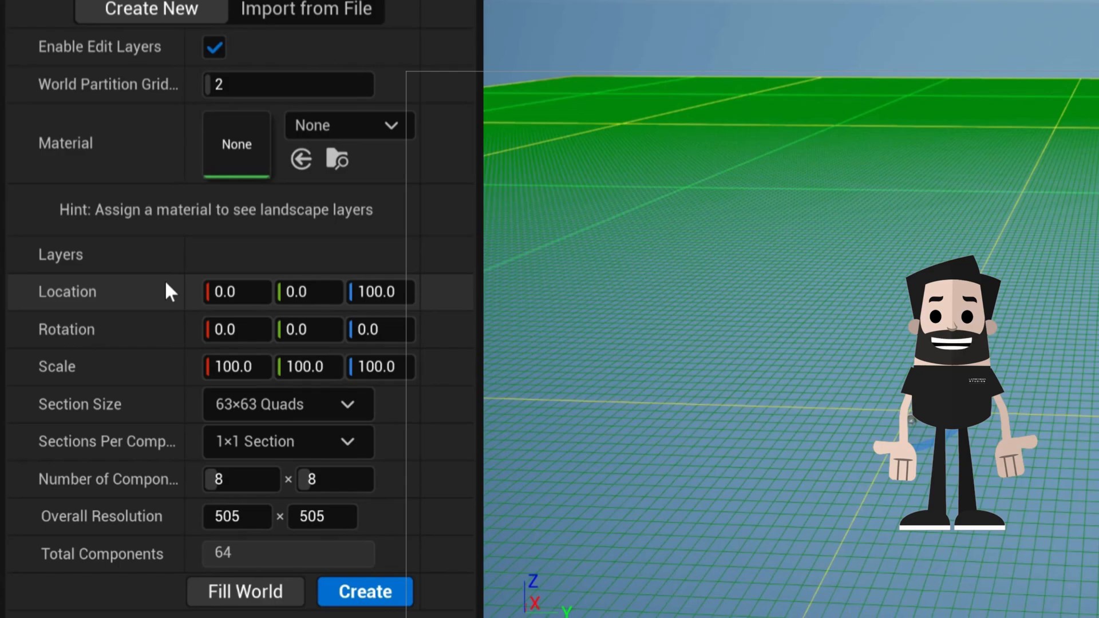
mouse_move(147, 343)
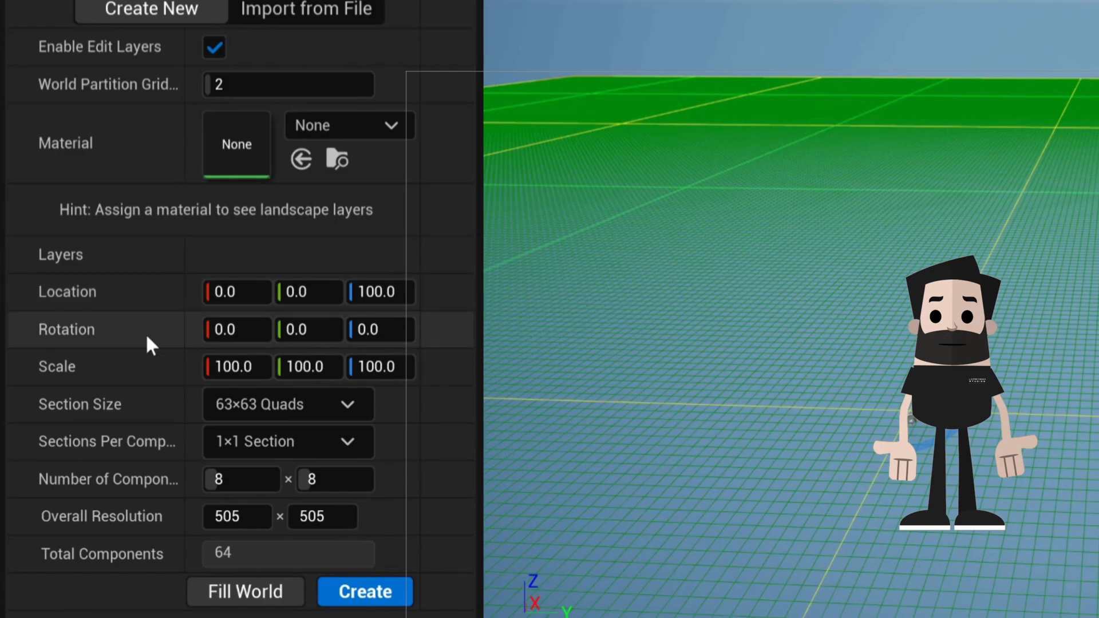
mouse_move(147, 377)
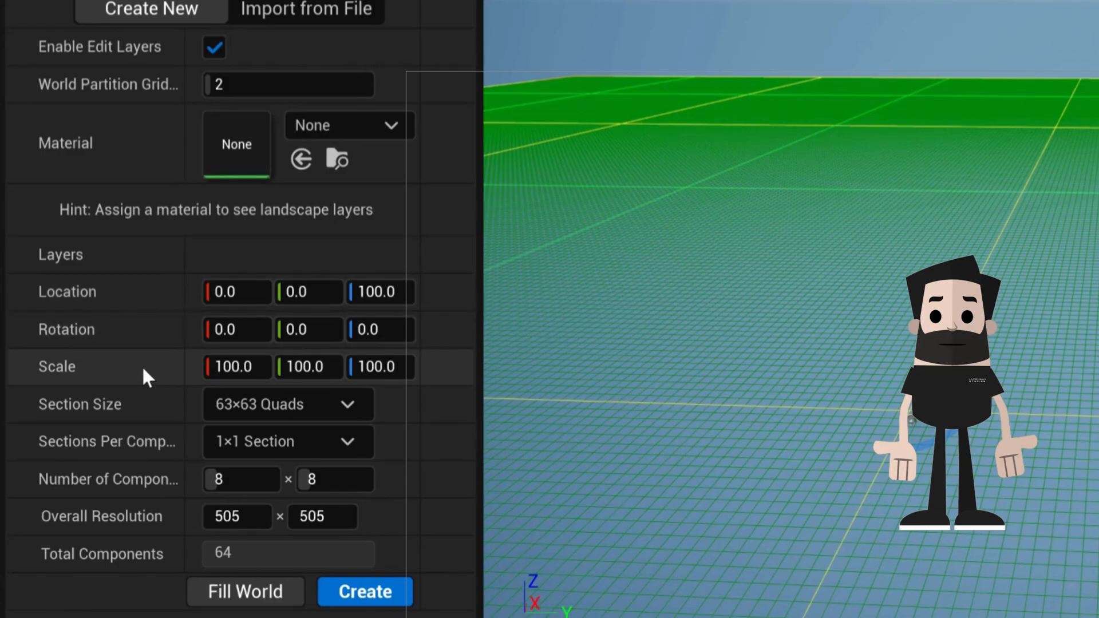
mouse_move(123, 424)
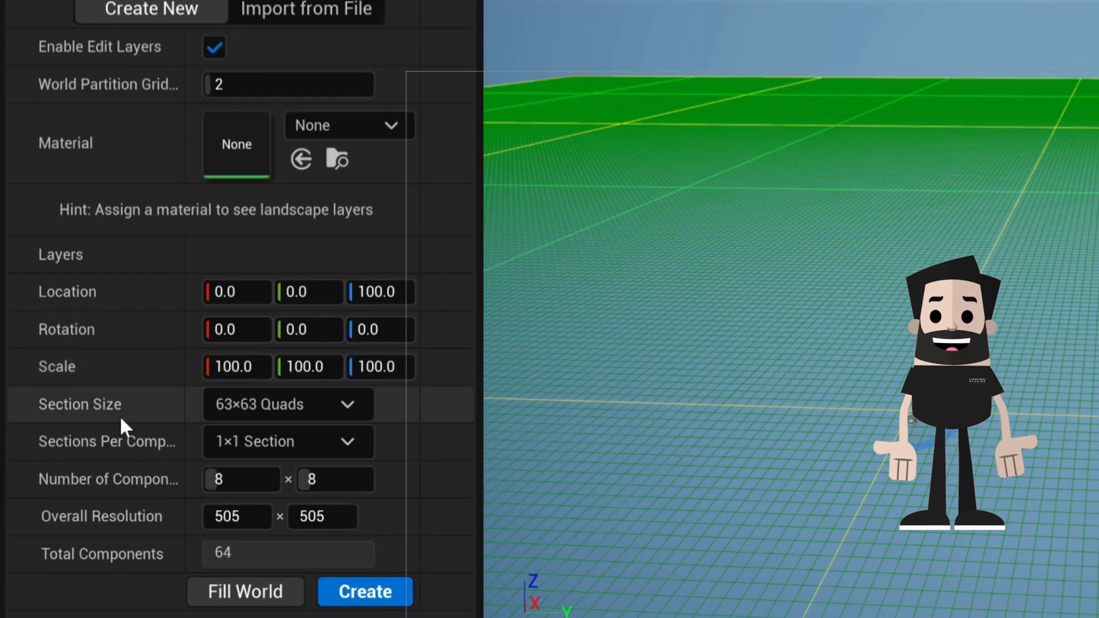
mouse_move(995, 409)
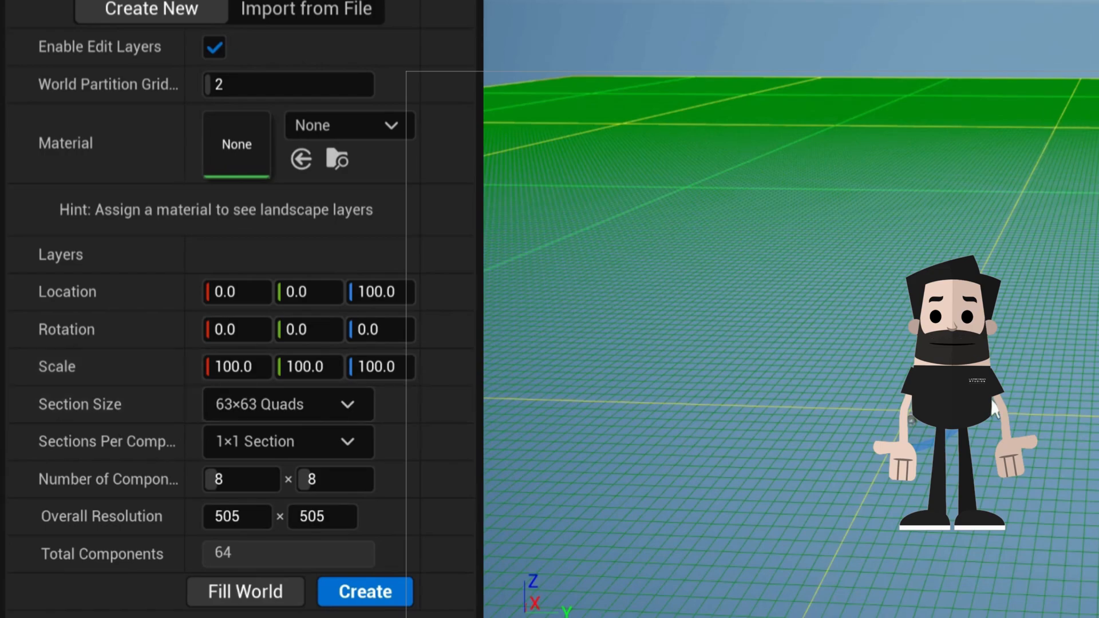
Configure the new landscape with 63×63 quad sections, 32×32 components and 2017×2017 resolution.
click(287, 404)
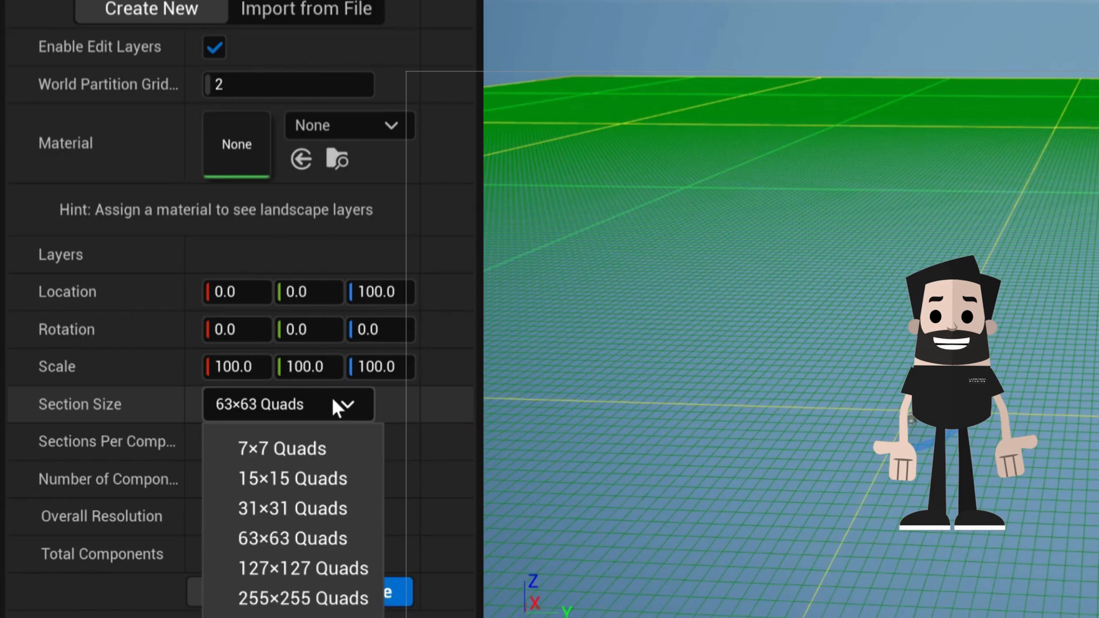
click(303, 599)
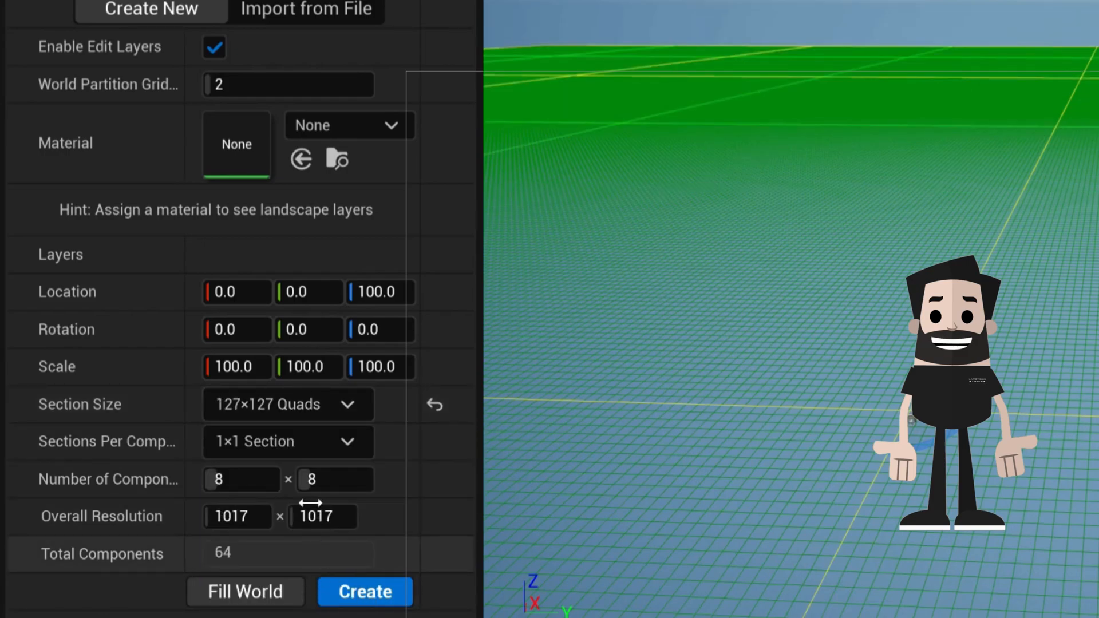
click(288, 404)
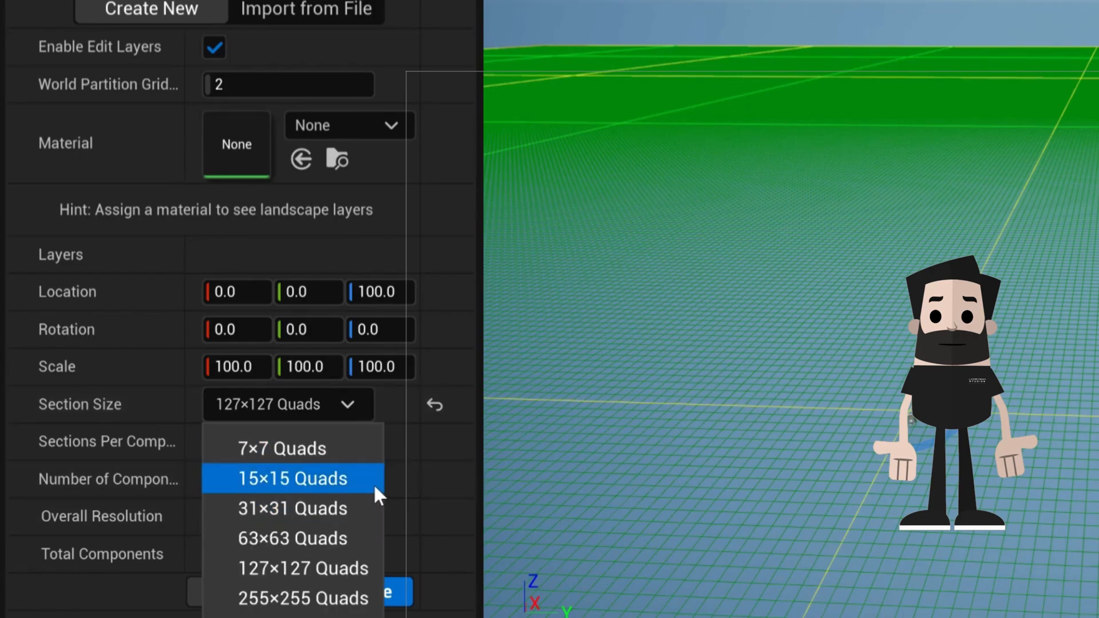
click(293, 538)
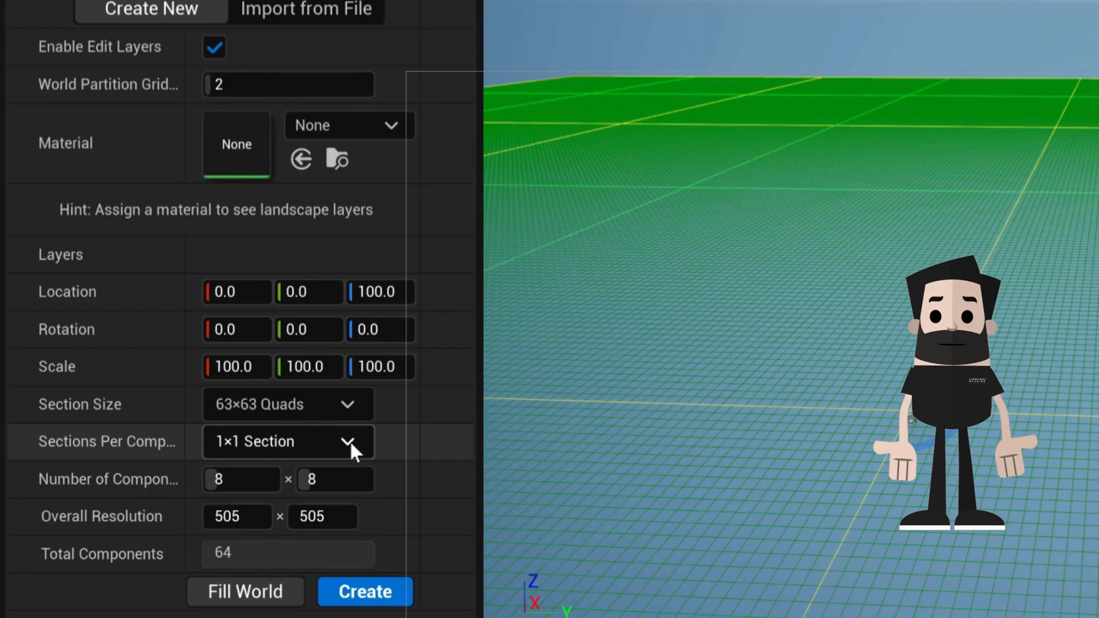
mouse_move(354, 448)
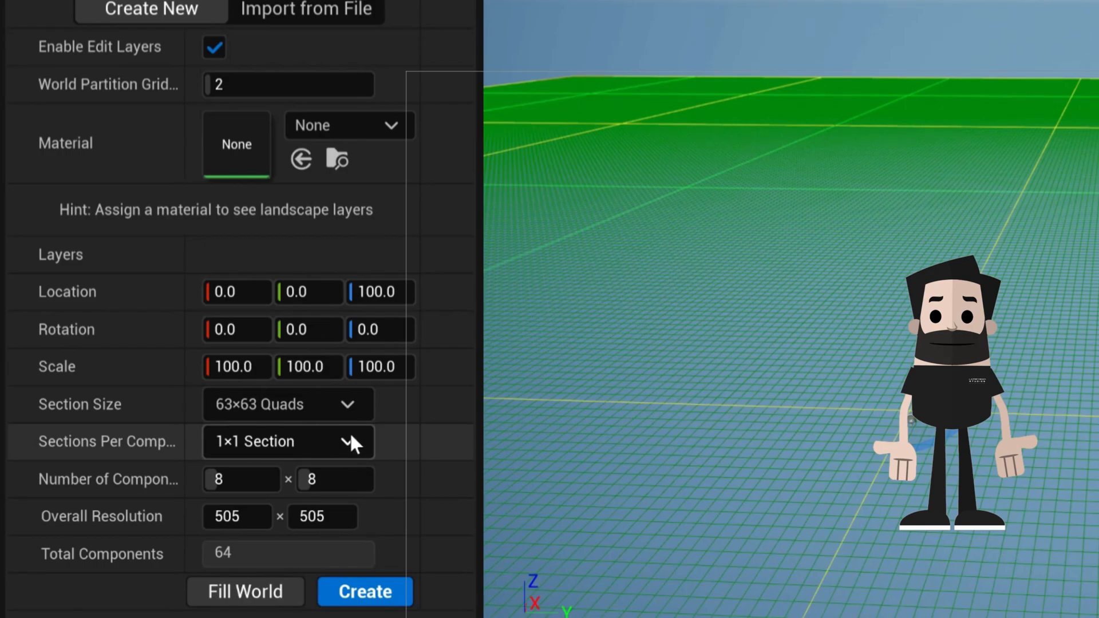
click(288, 441)
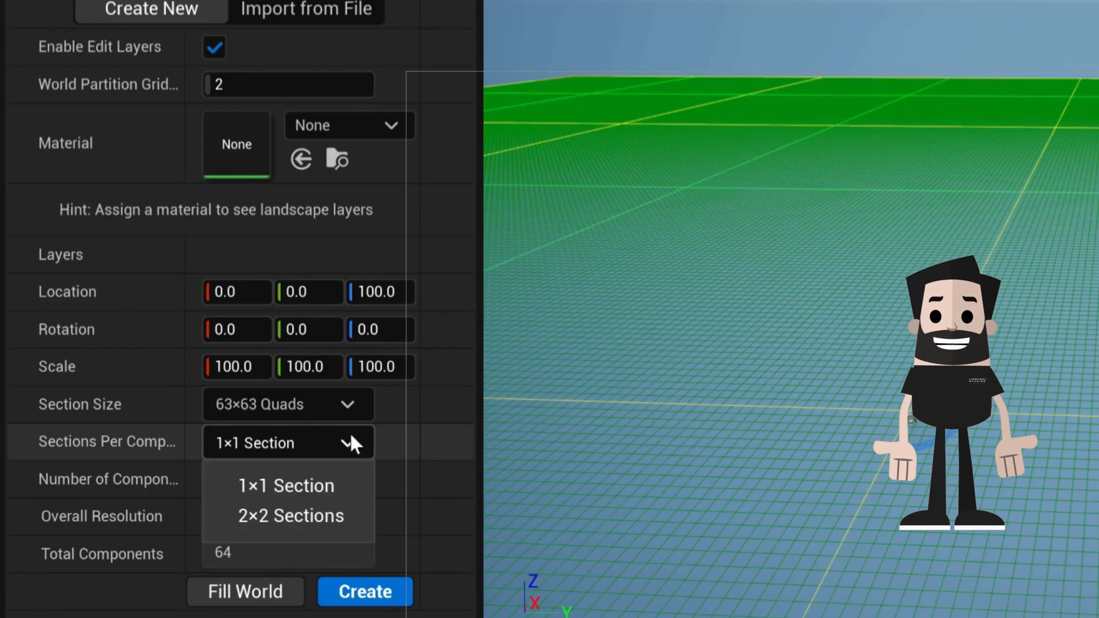
click(291, 515)
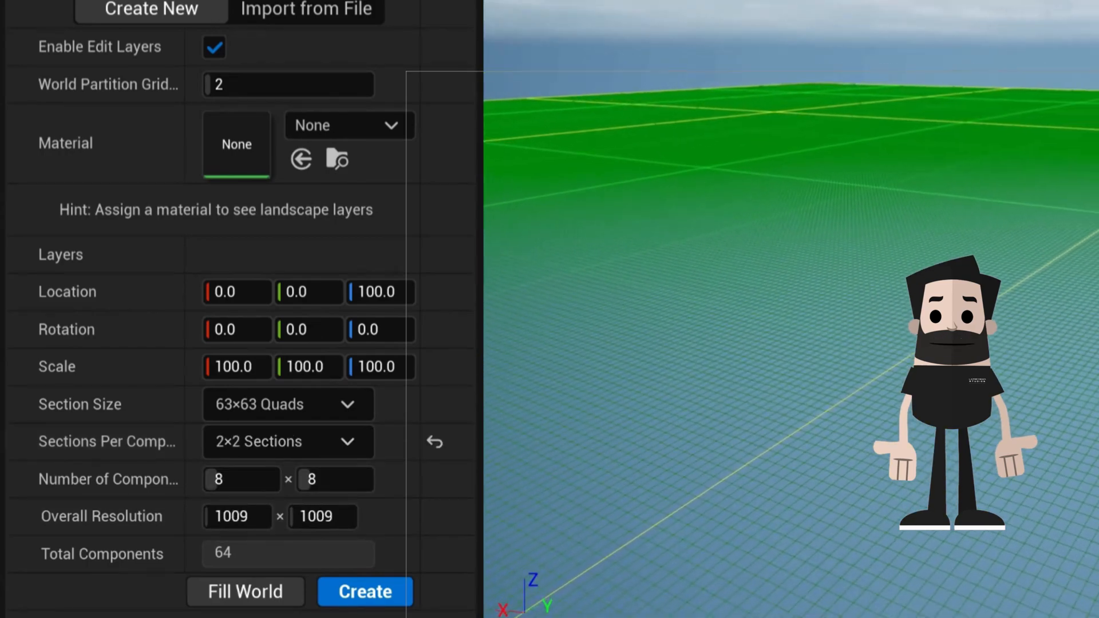
click(287, 442)
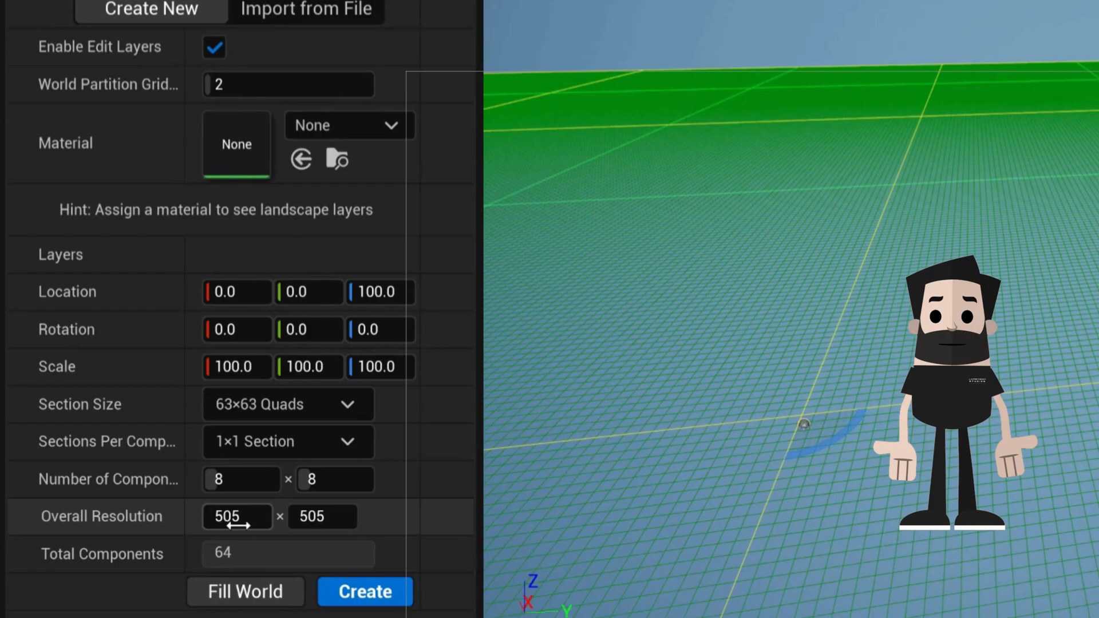
click(237, 516)
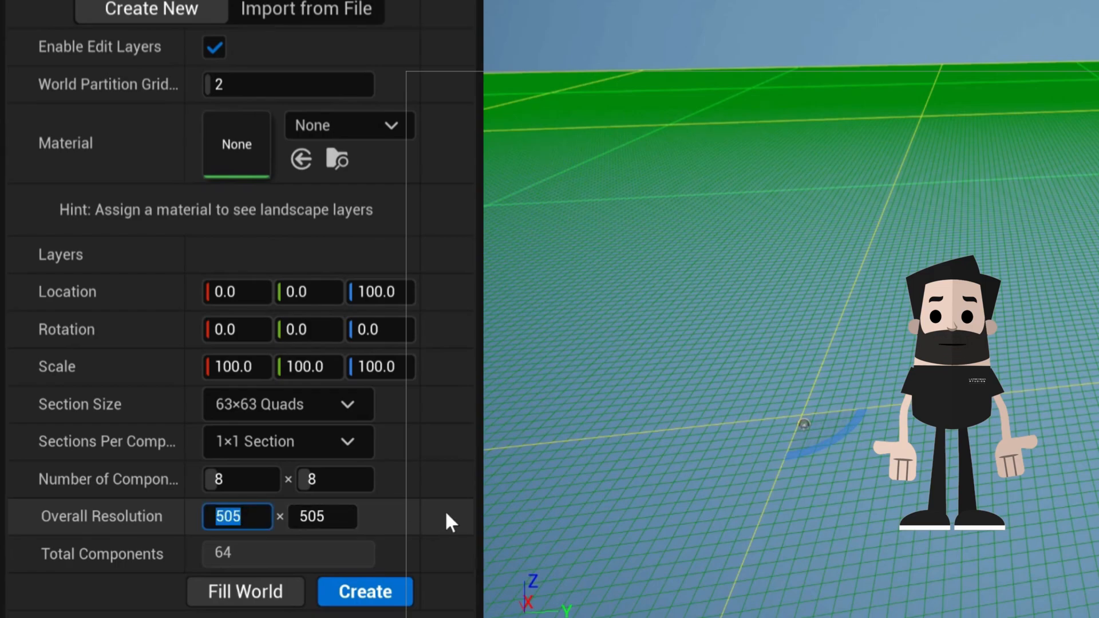
text(1000)
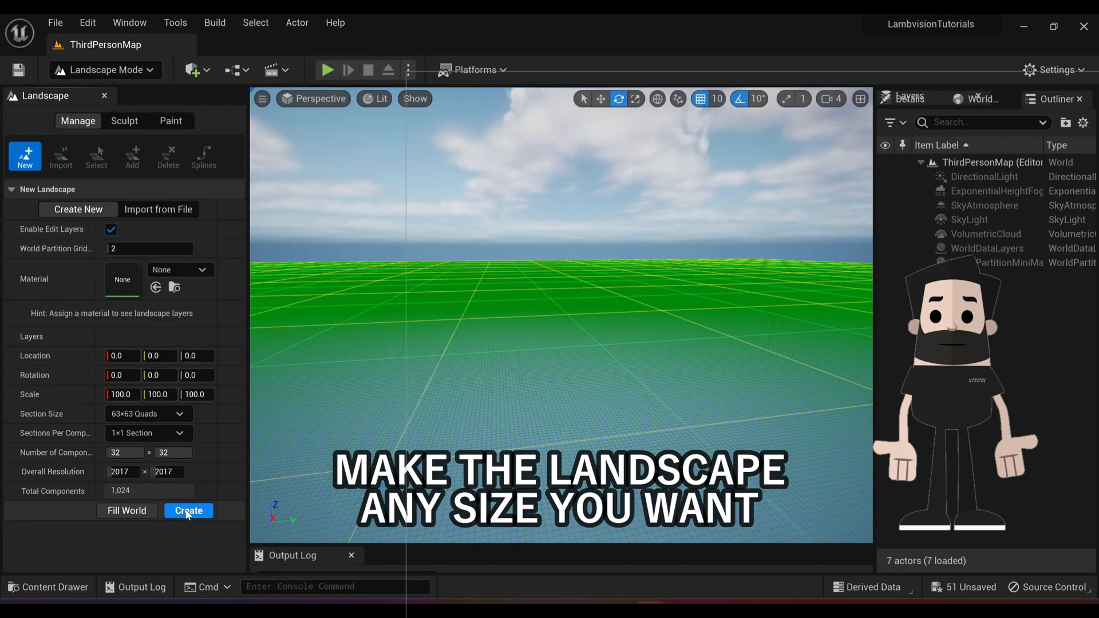
Create the landscape and raise rolling hills across its surface.
click(188, 510)
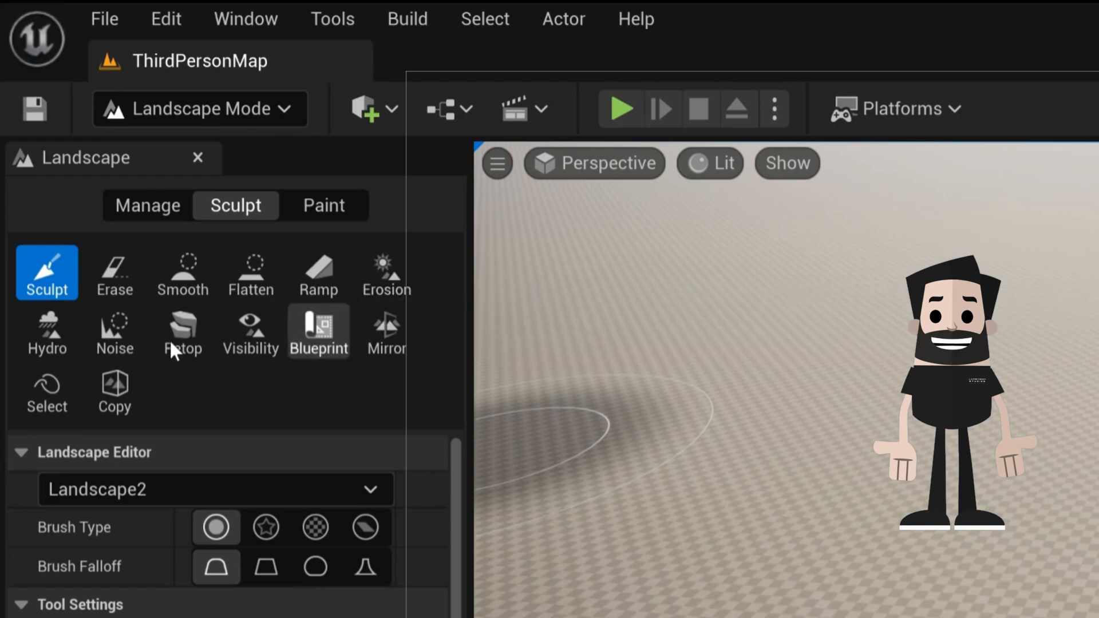
mouse_move(47, 272)
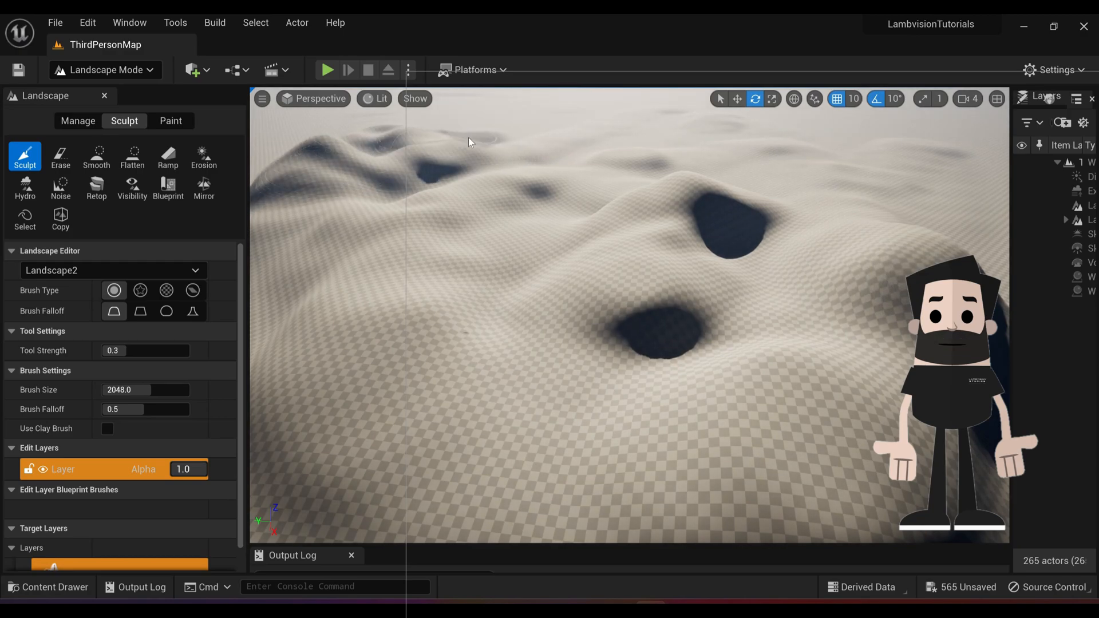
click(522, 132)
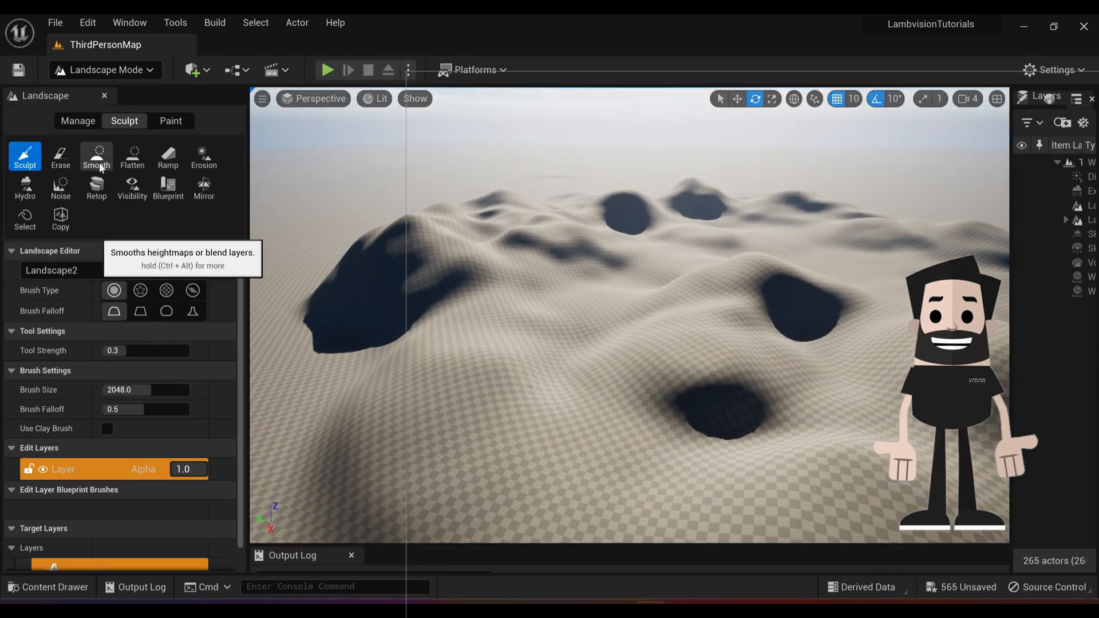
Brush over the rough hills with the Smooth tool to soften the slopes.
click(96, 155)
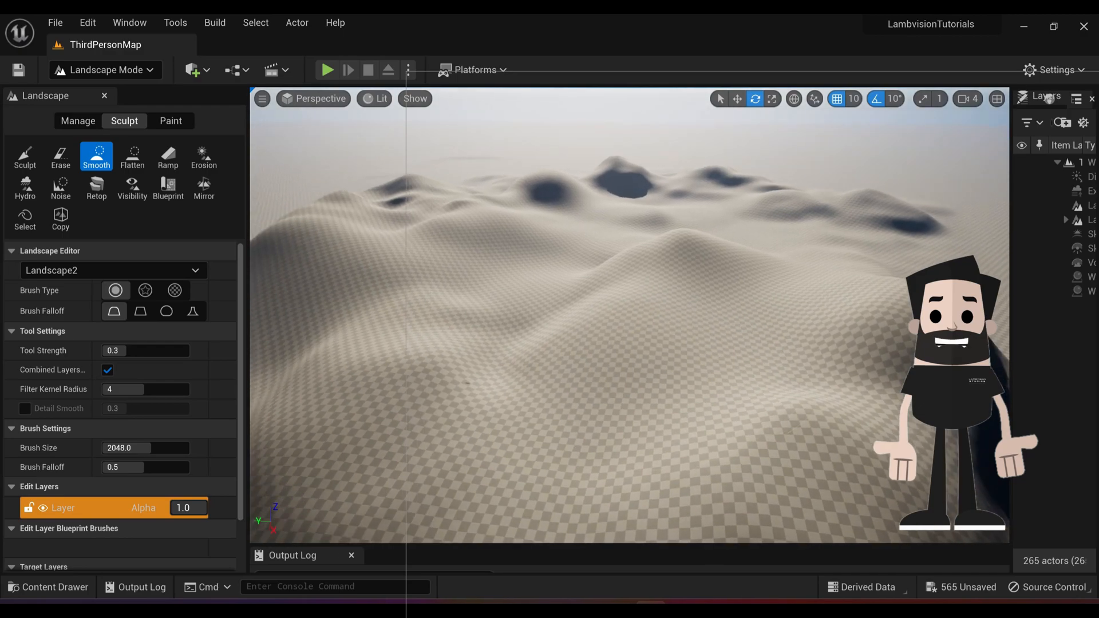
click(24, 156)
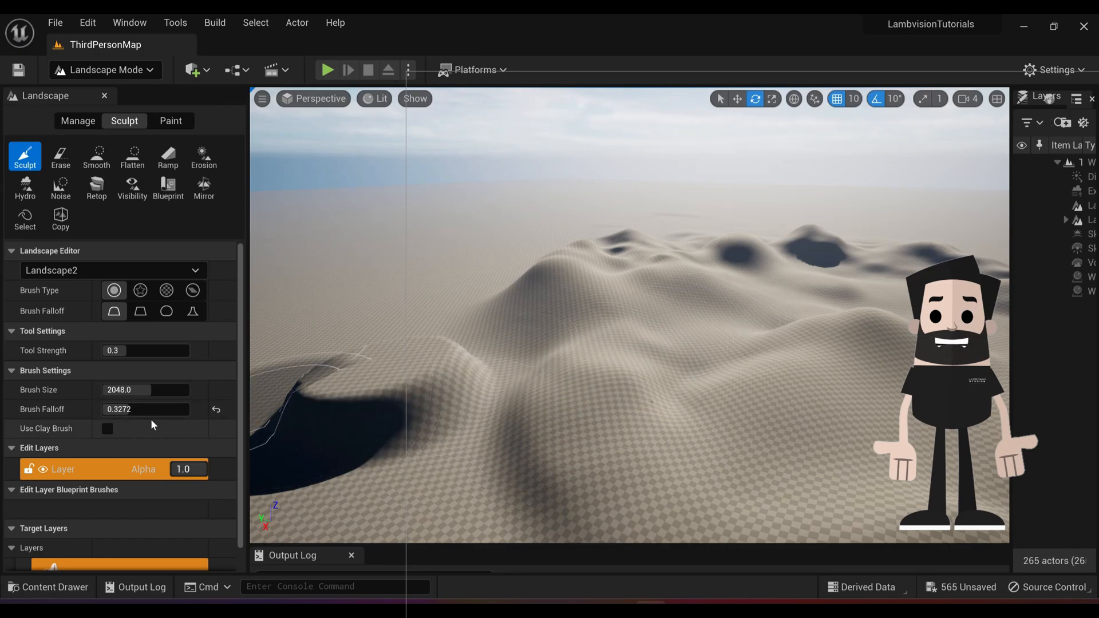
Set brush falloff to about 0.83 and strength to 0.556, then sculpt tall peaks.
click(627, 406)
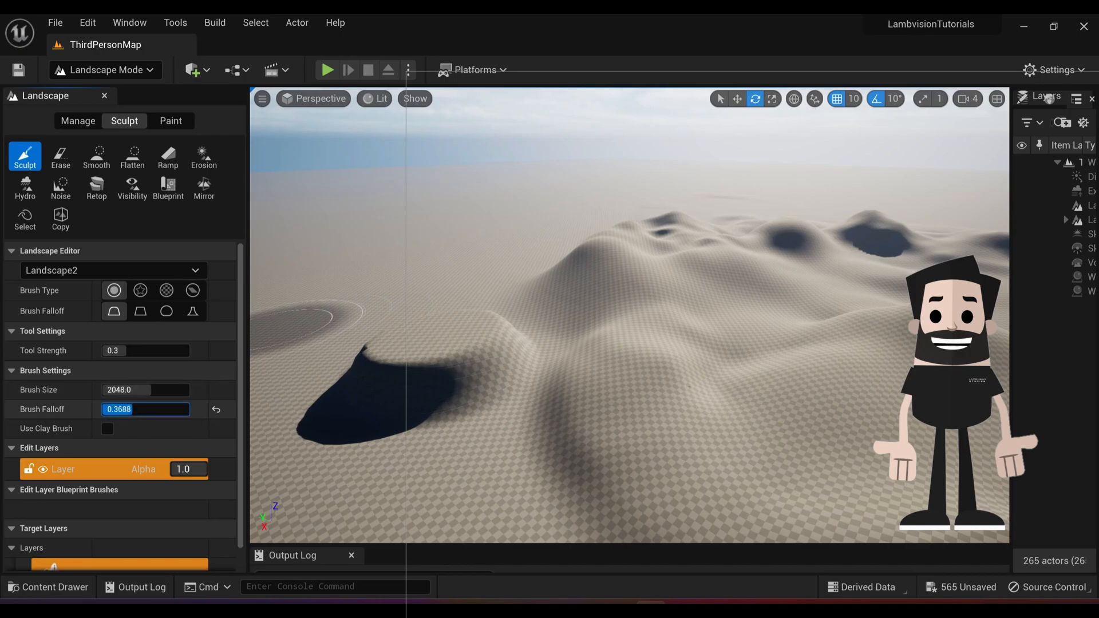
drag(116, 409, 176, 409)
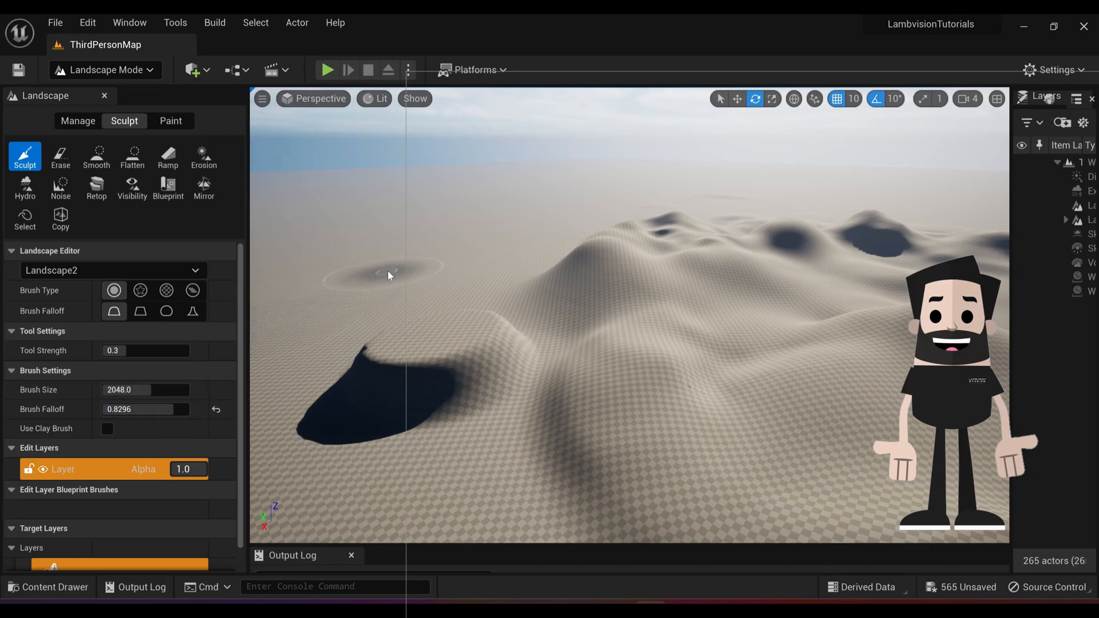
click(389, 274)
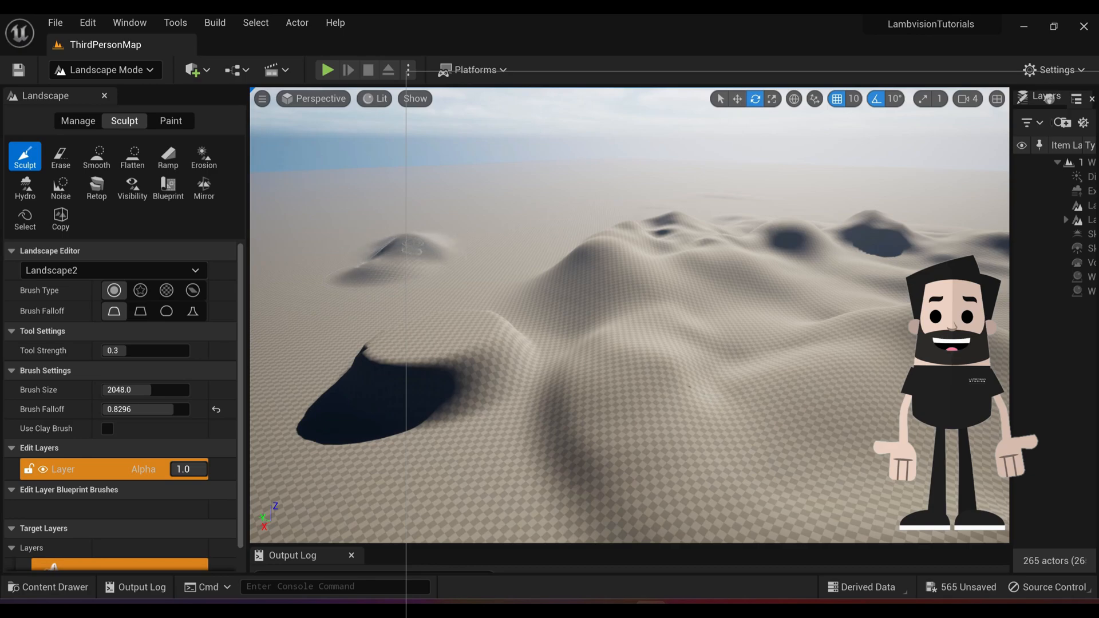
click(413, 241)
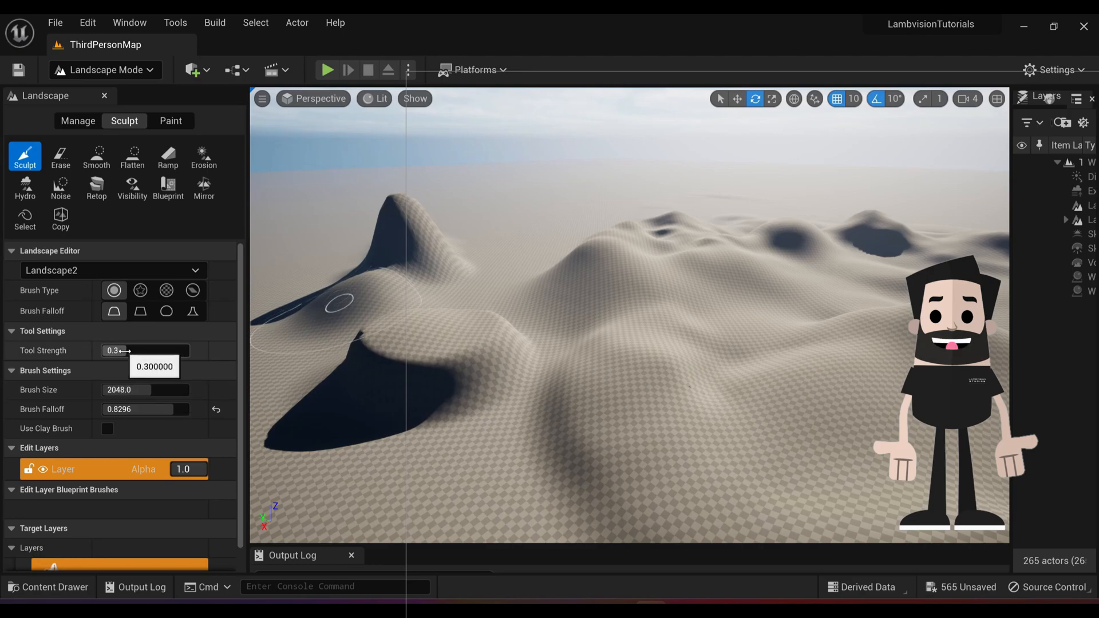
drag(119, 350, 145, 350)
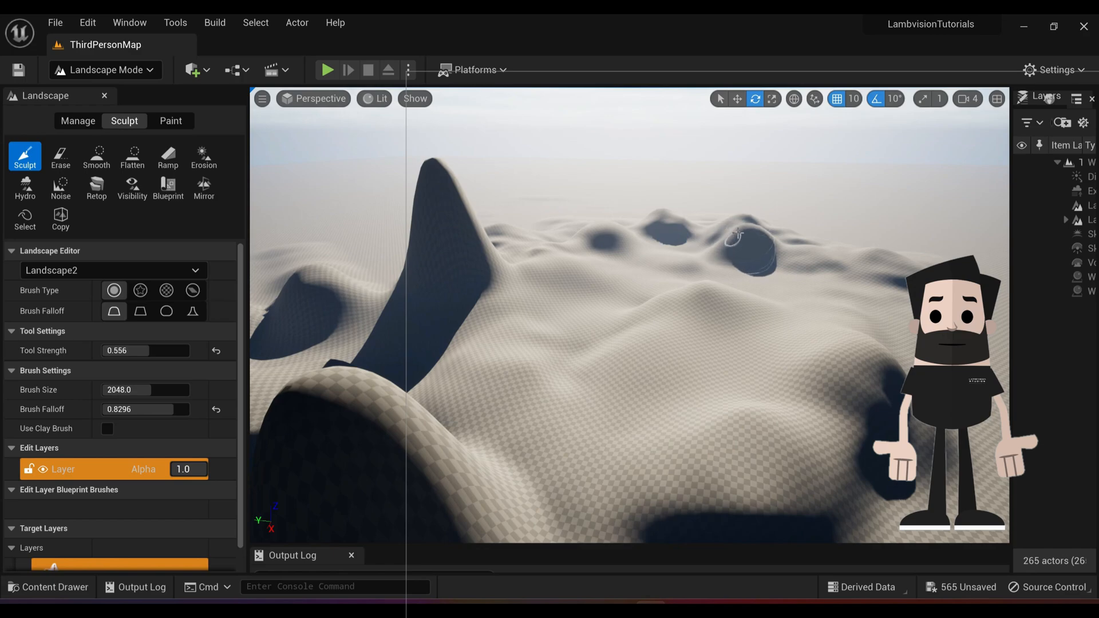
click(749, 222)
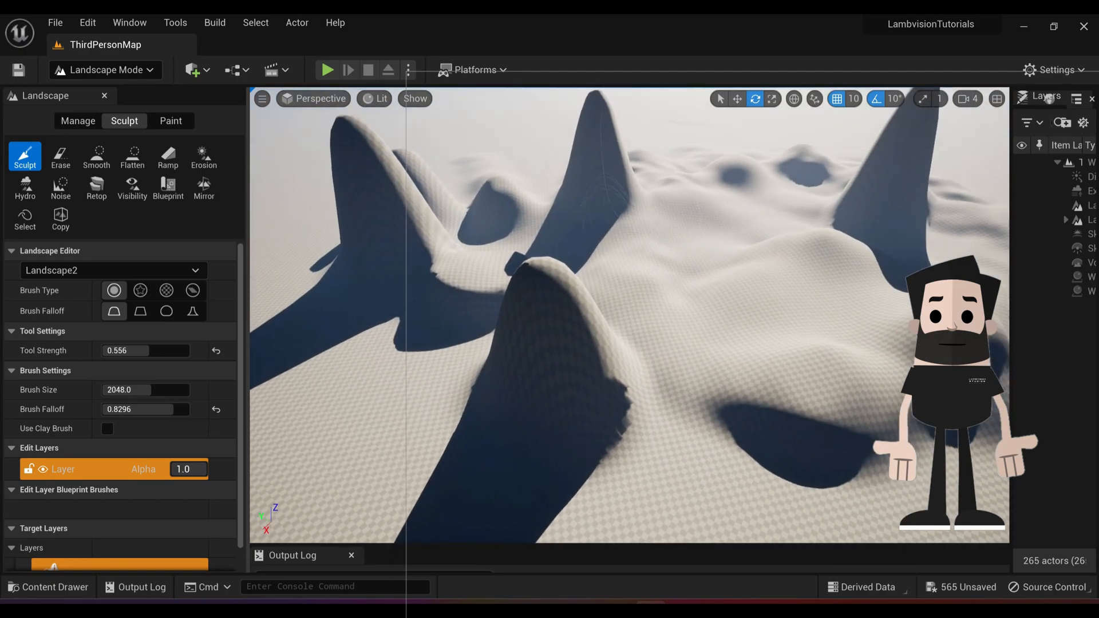
mouse_move(132, 156)
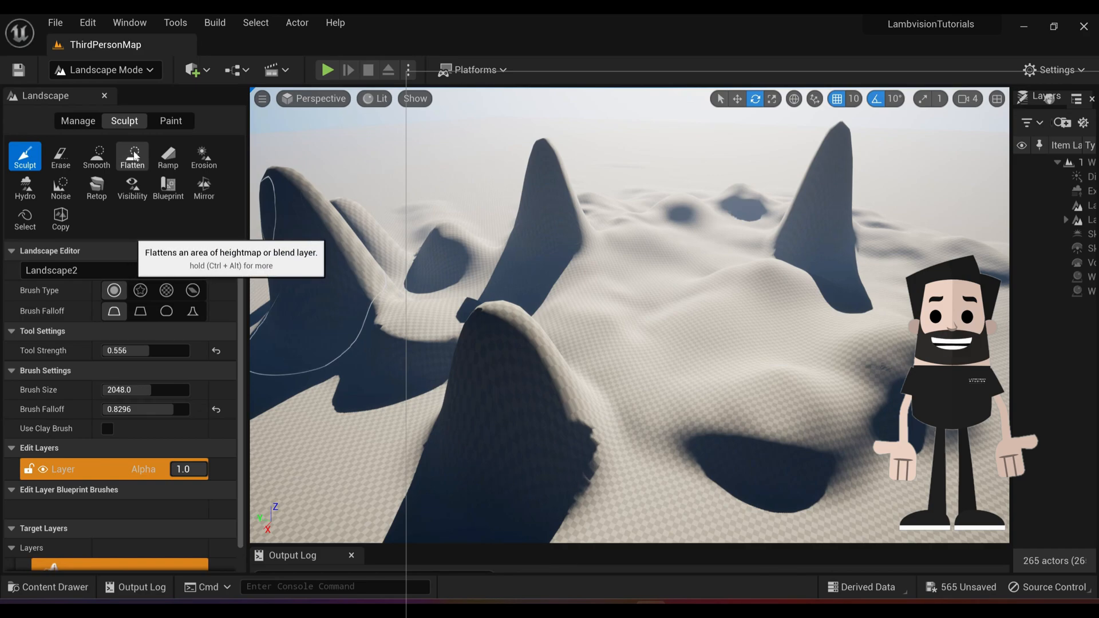
Flatten the hilltops around the peaks into wide plateaus with an enlarged Flatten brush.
click(132, 157)
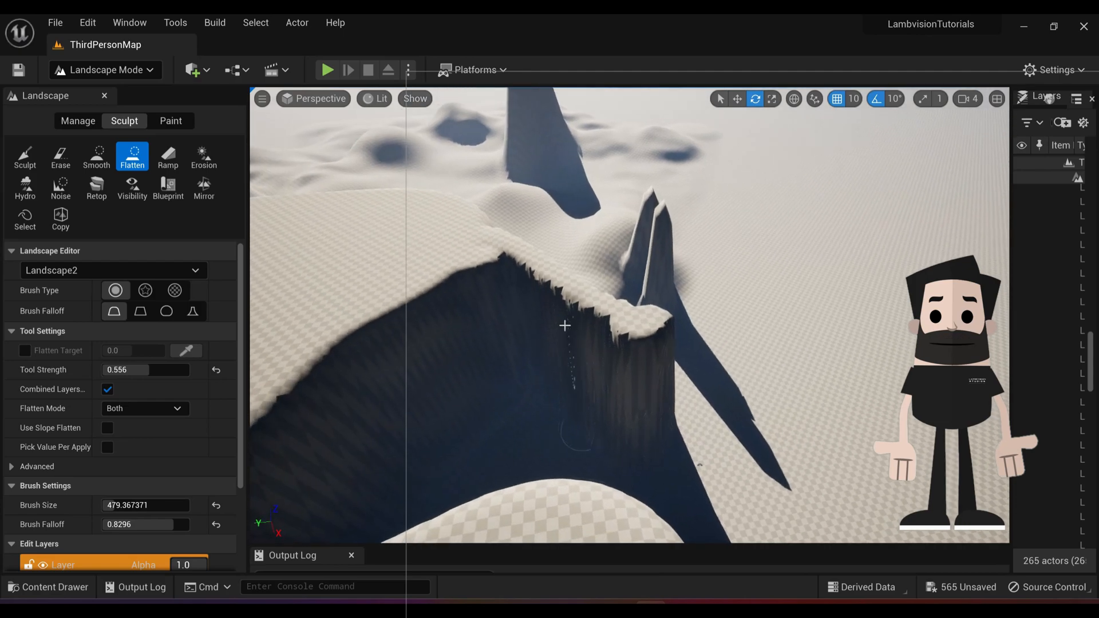
drag(565, 325, 464, 310)
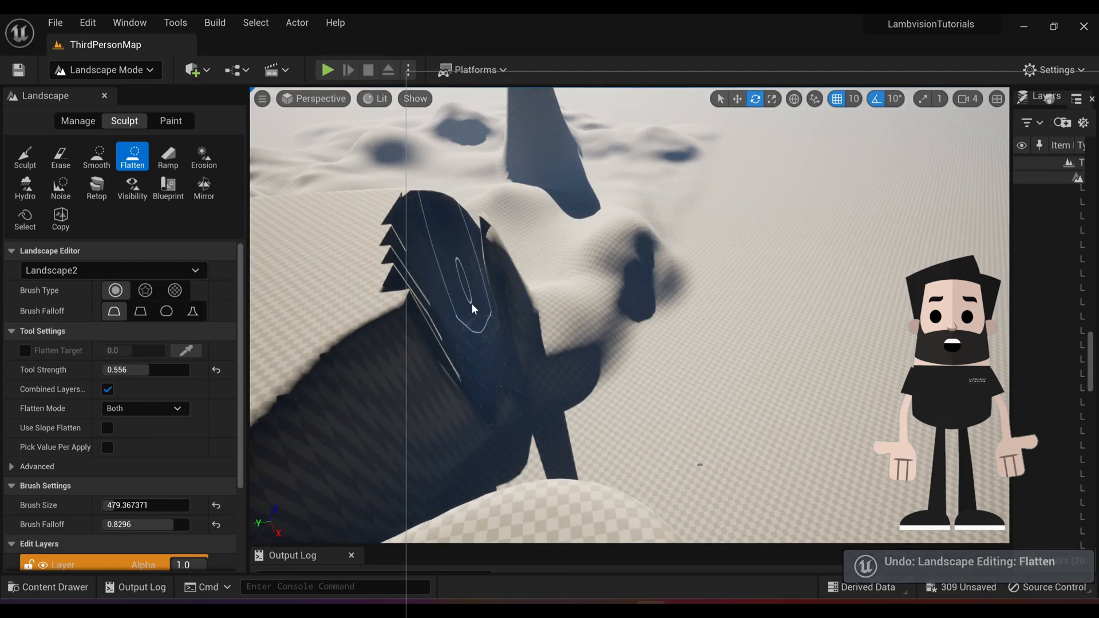
mouse_move(115, 290)
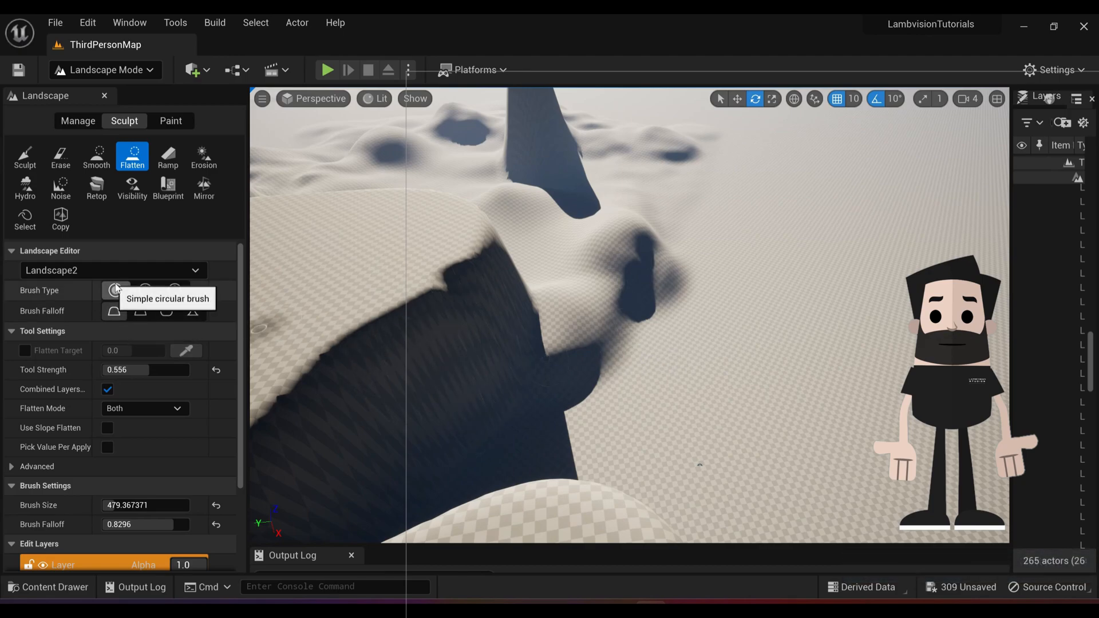
mouse_move(154, 400)
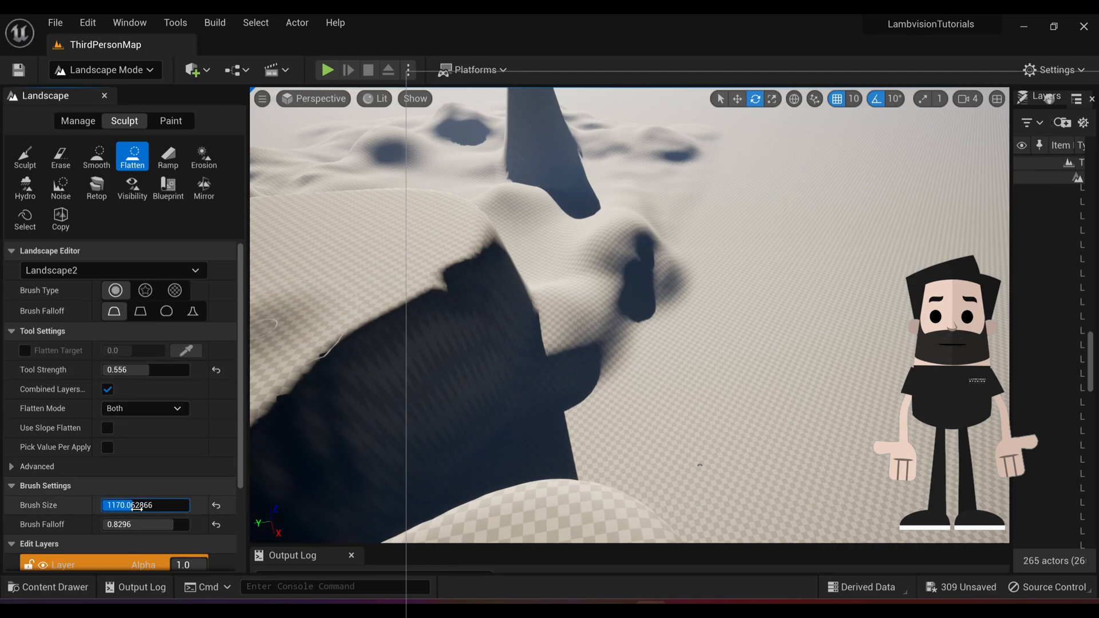
click(474, 313)
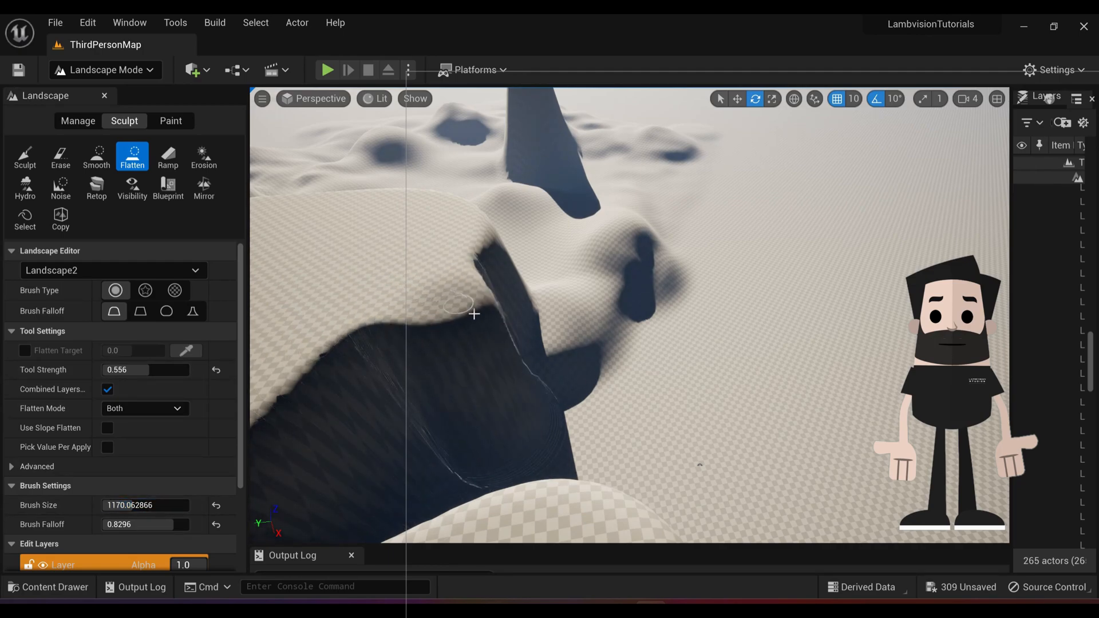
drag(463, 309, 554, 354)
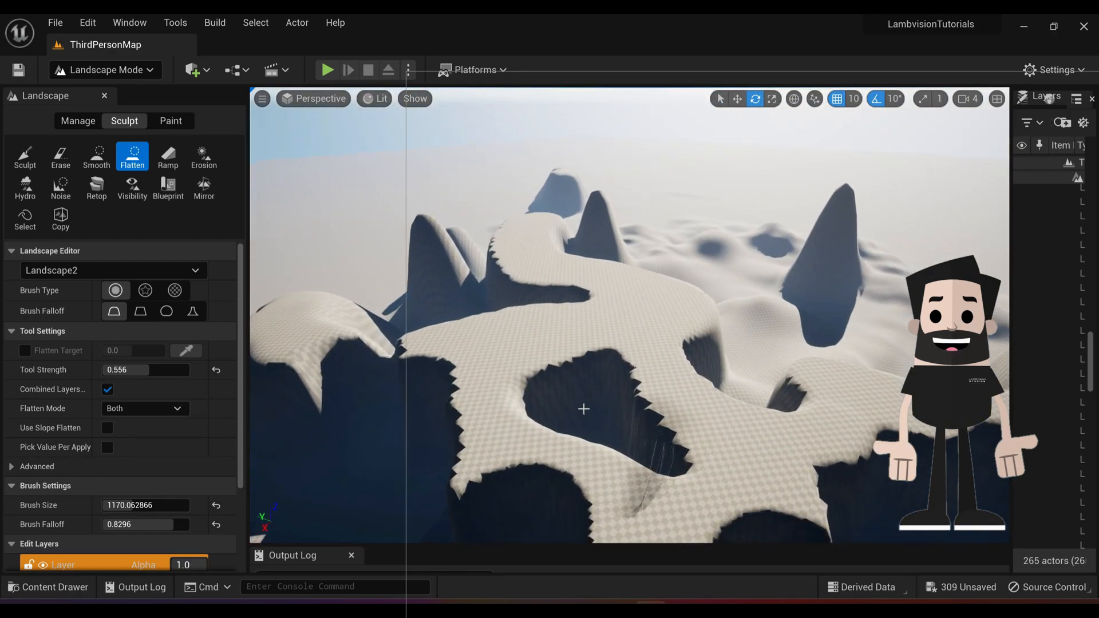
Select the Smooth tool and lower its strength to 0.1.
click(96, 155)
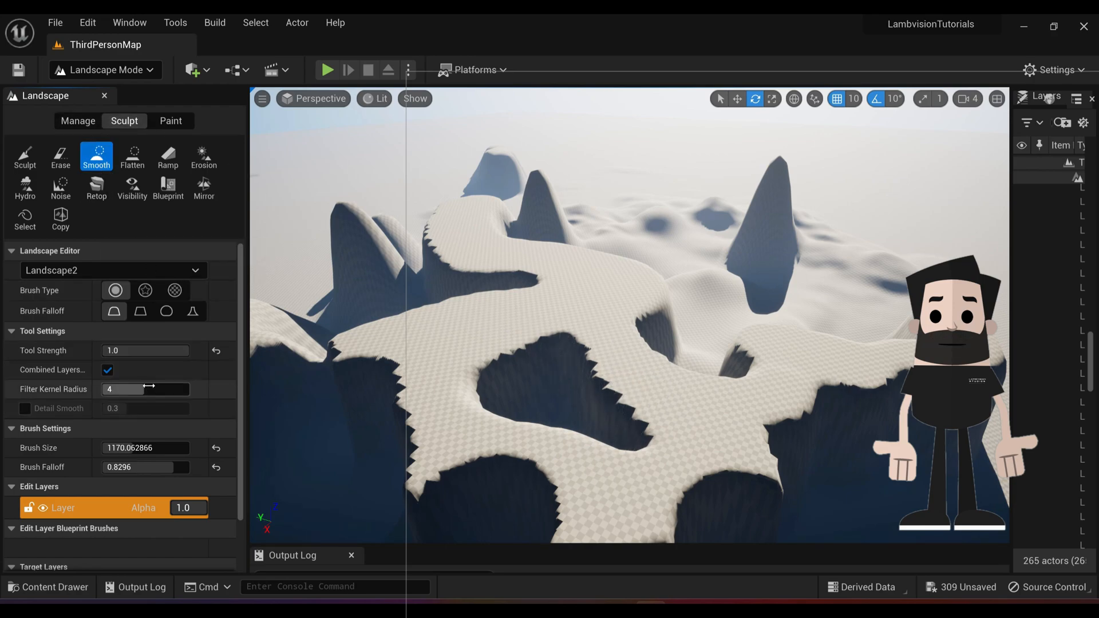
click(145, 350)
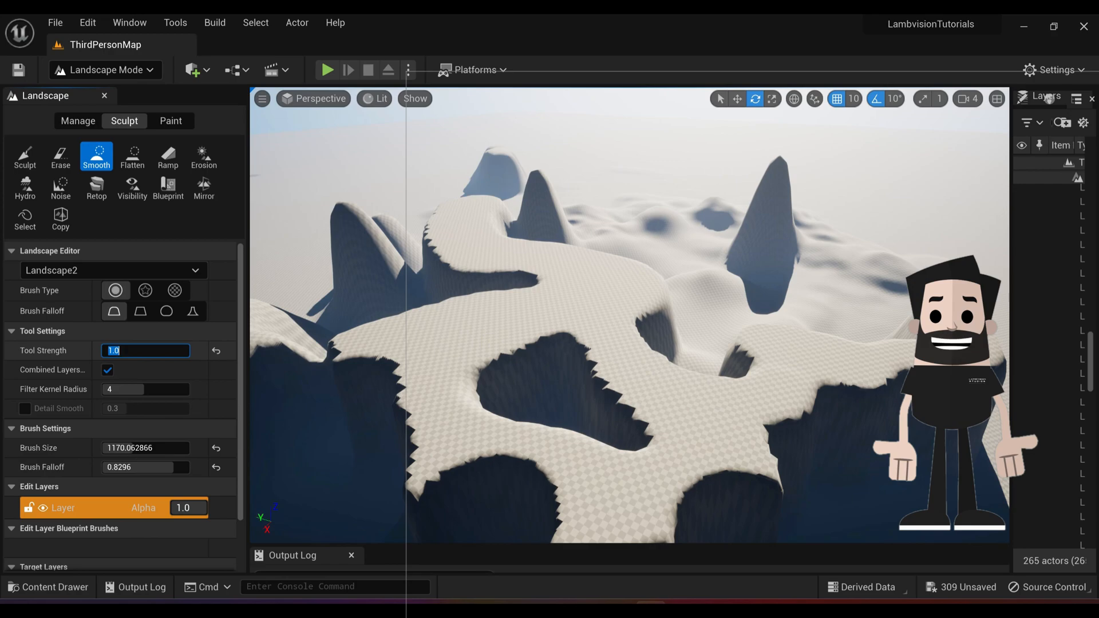
text(0.1)
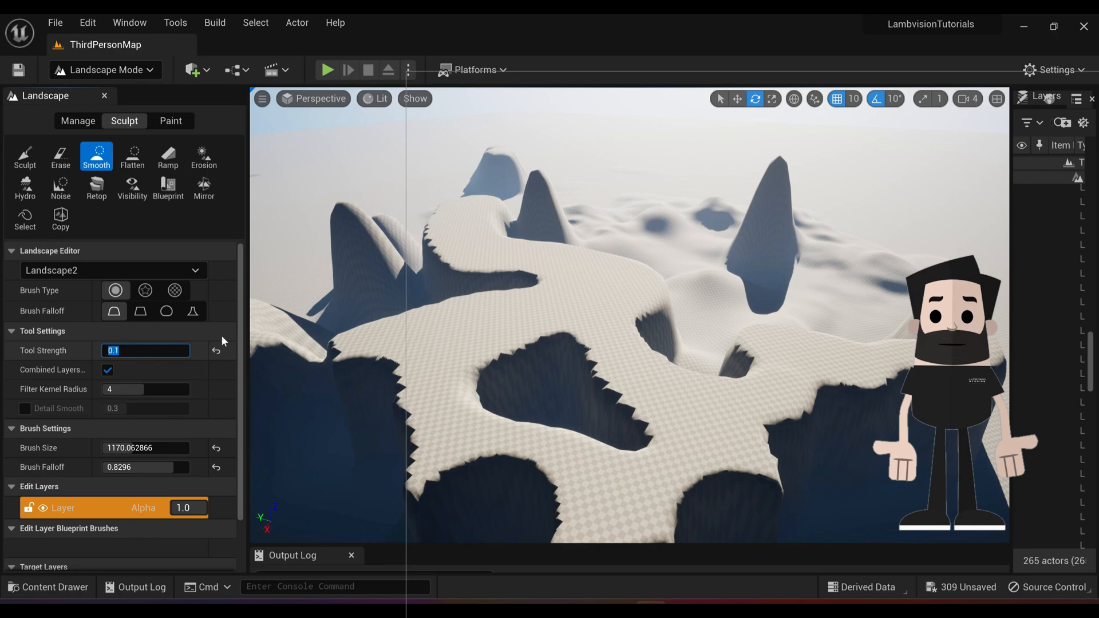
click(603, 389)
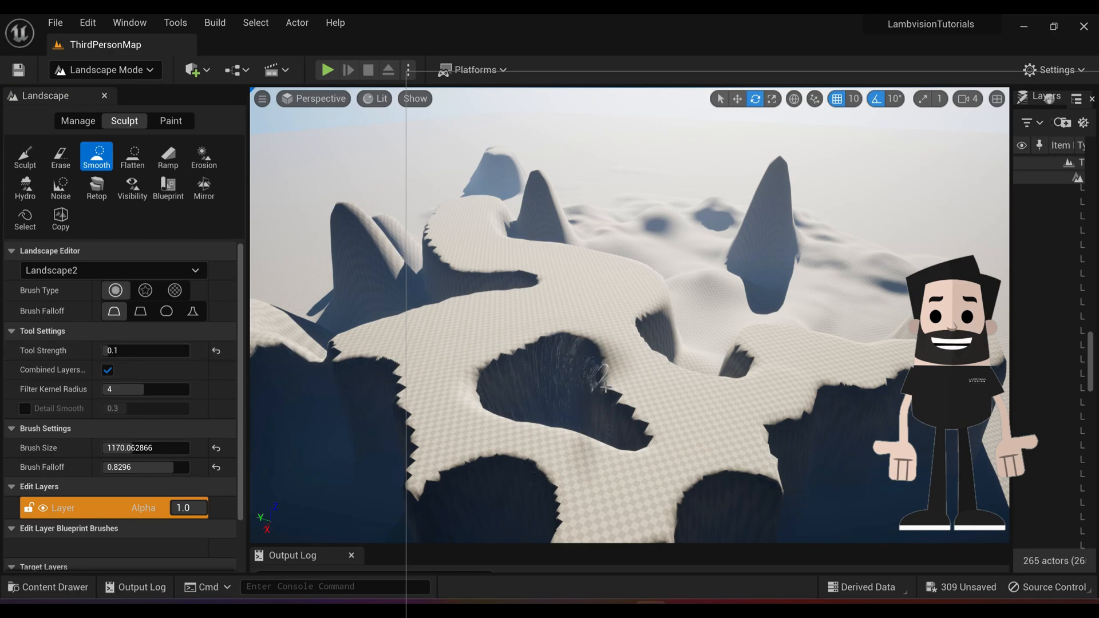
Smooth the jagged plateau cliff edges and set brush falloff to 0.8.
click(561, 386)
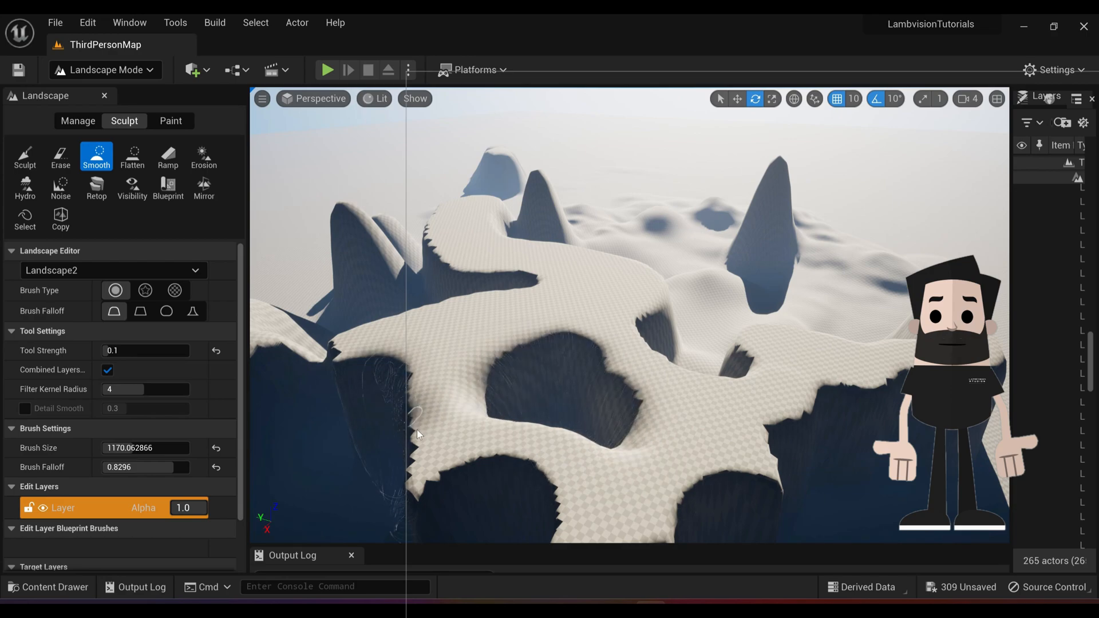
drag(417, 435, 544, 493)
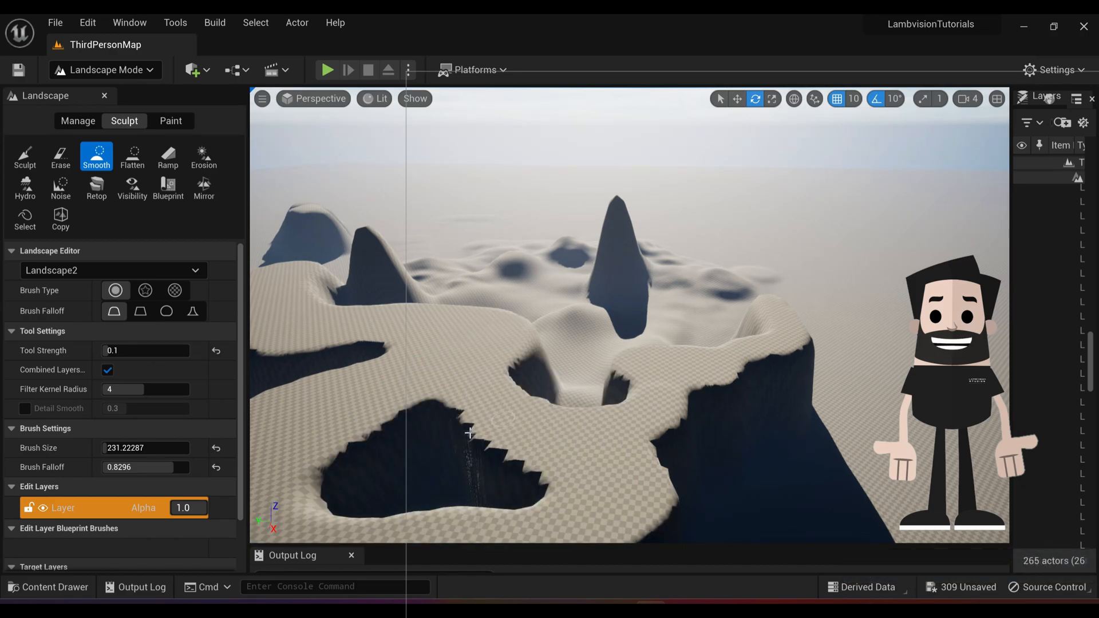
click(145, 447)
text(500)
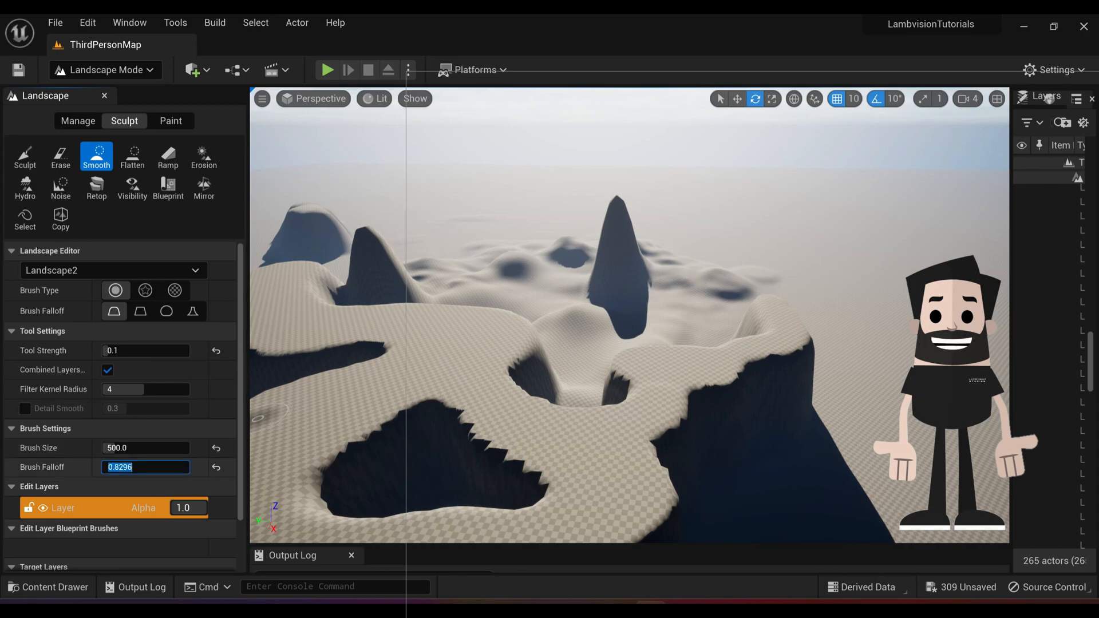
mouse_move(389, 461)
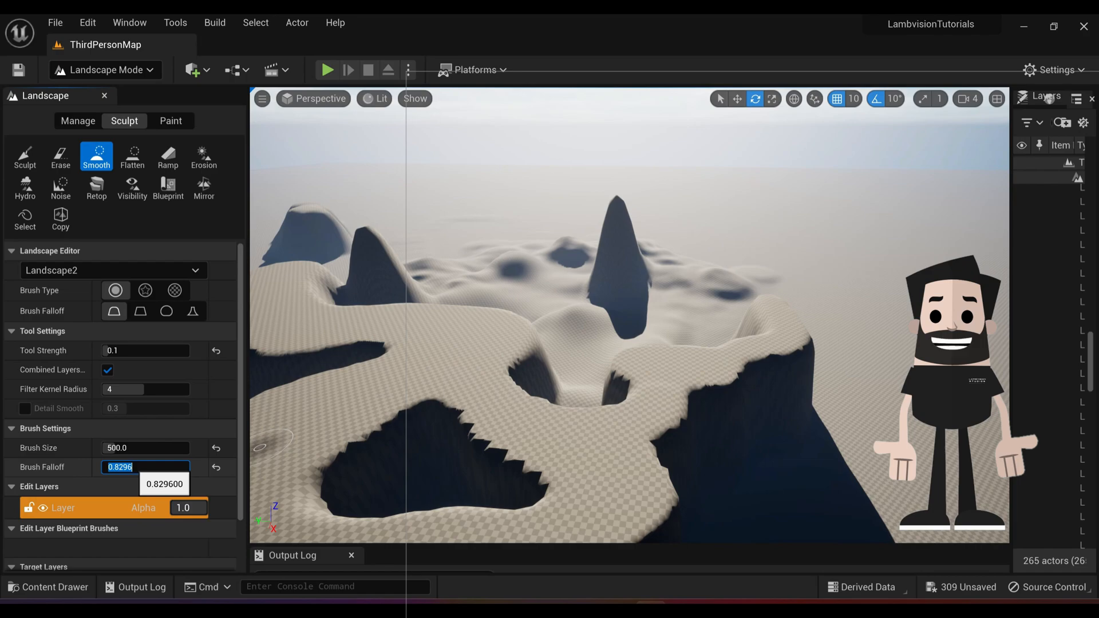
text(0.8)
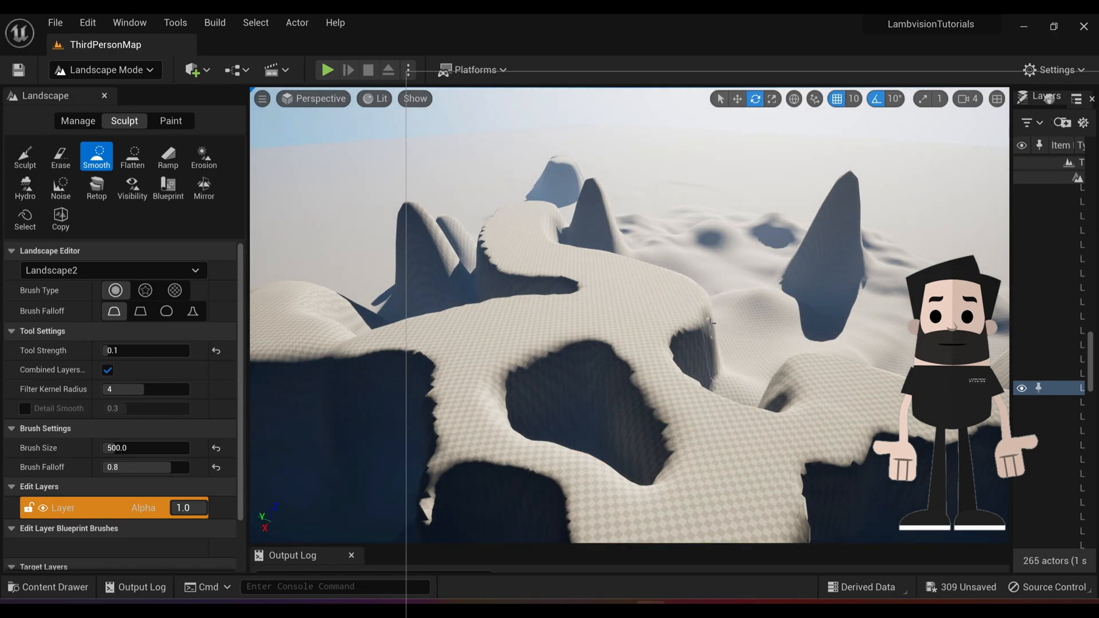
mouse_move(168, 153)
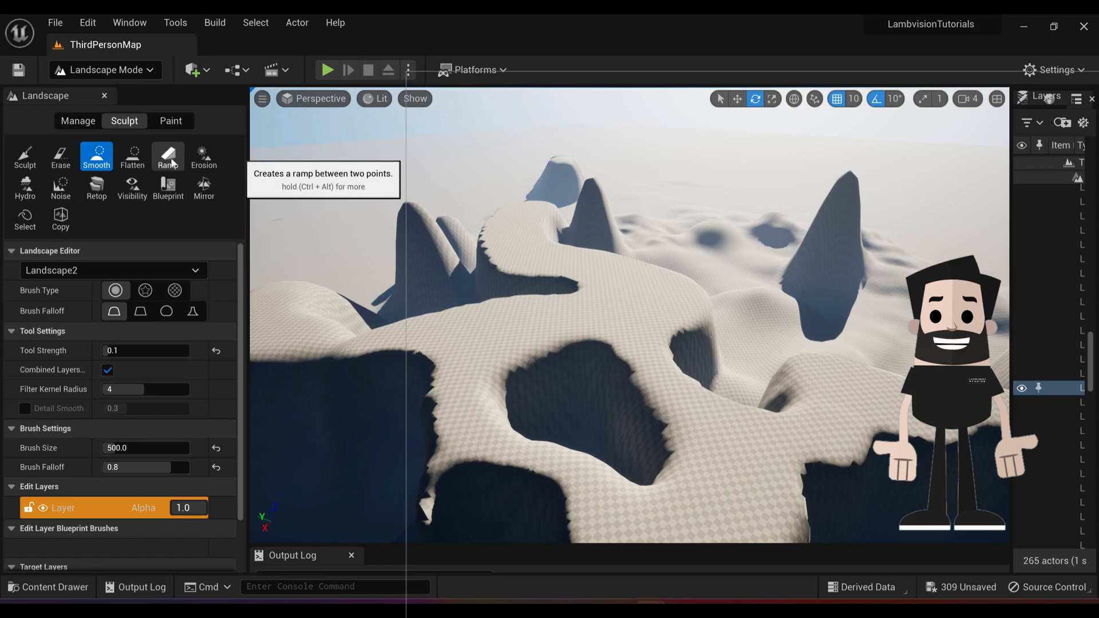
Place ramp points and add a wide ramp climbing up onto the plateau.
click(168, 156)
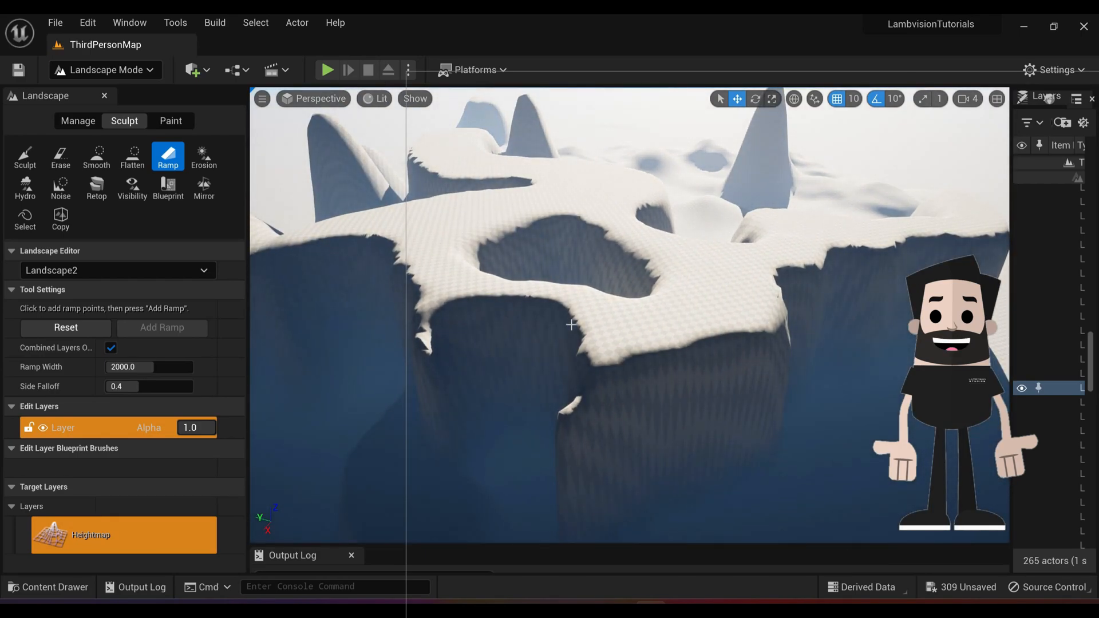
mouse_move(24, 156)
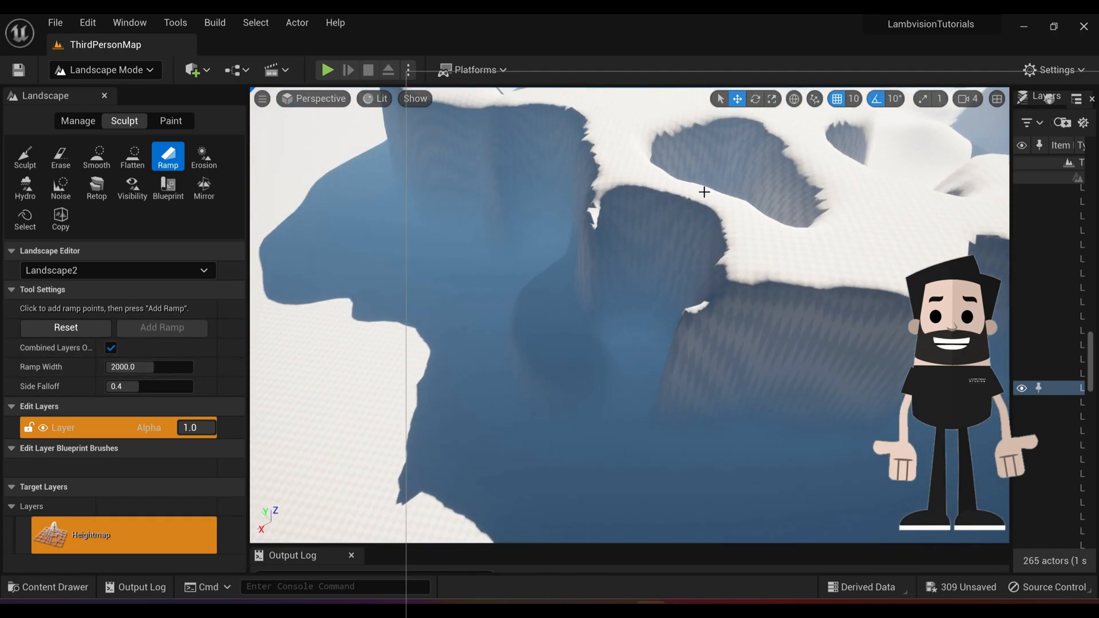
click(705, 193)
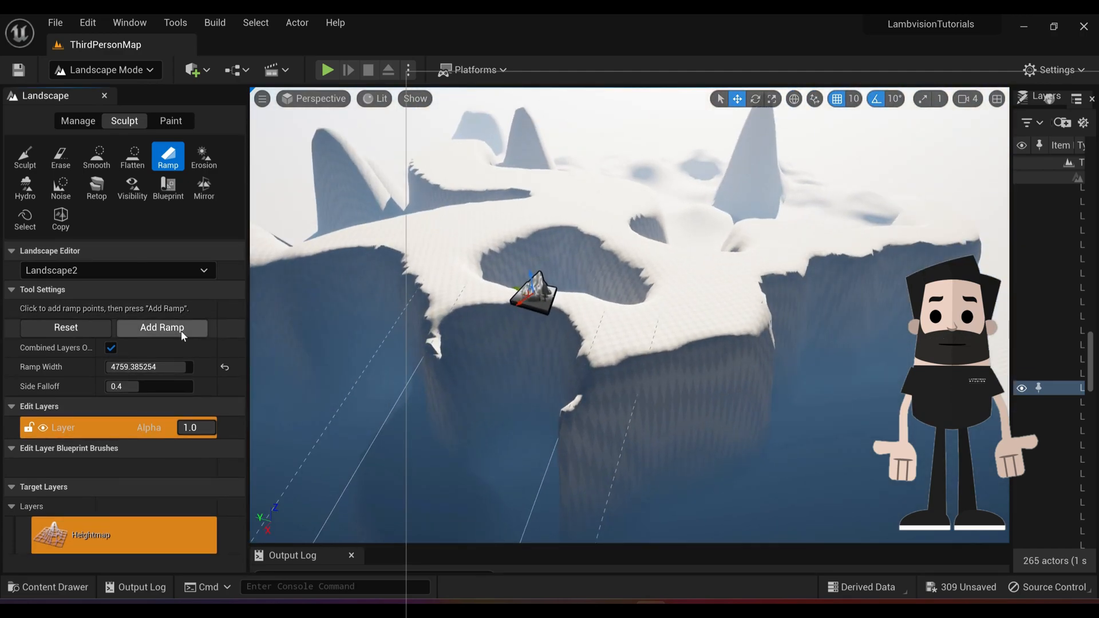
click(162, 327)
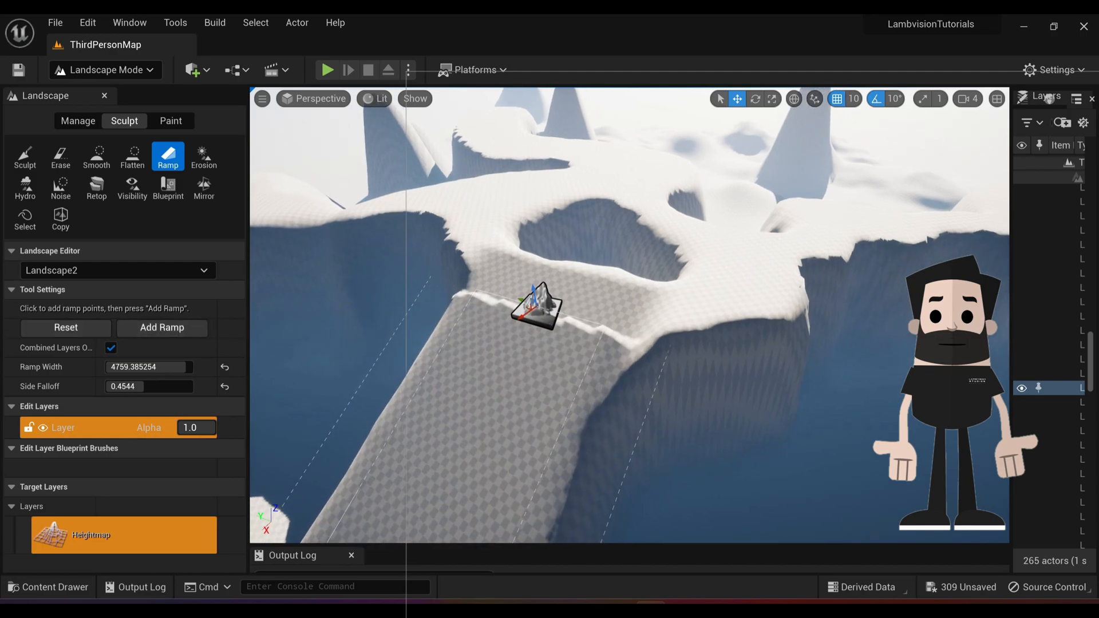
Smooth the stepped edge where the ramp meets the plateau top.
click(96, 156)
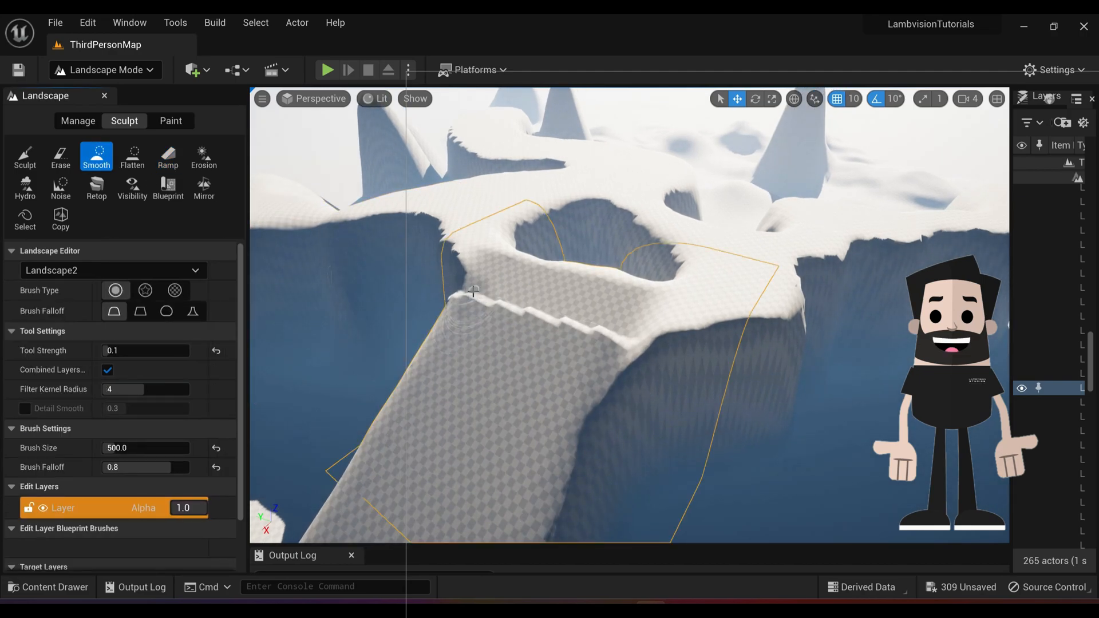
drag(473, 291, 558, 328)
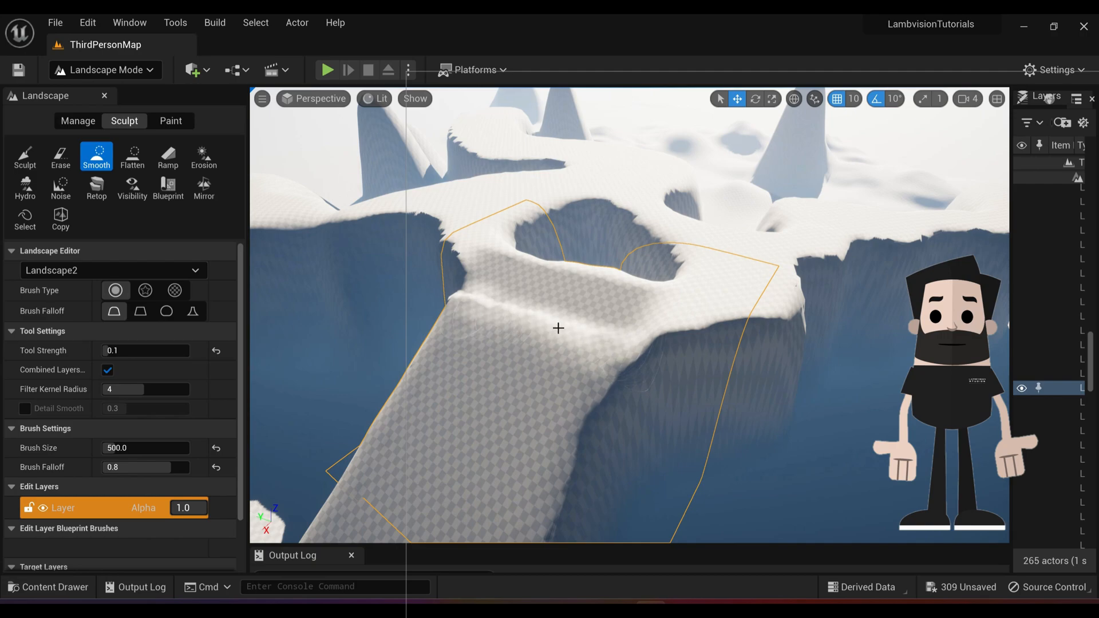
click(203, 155)
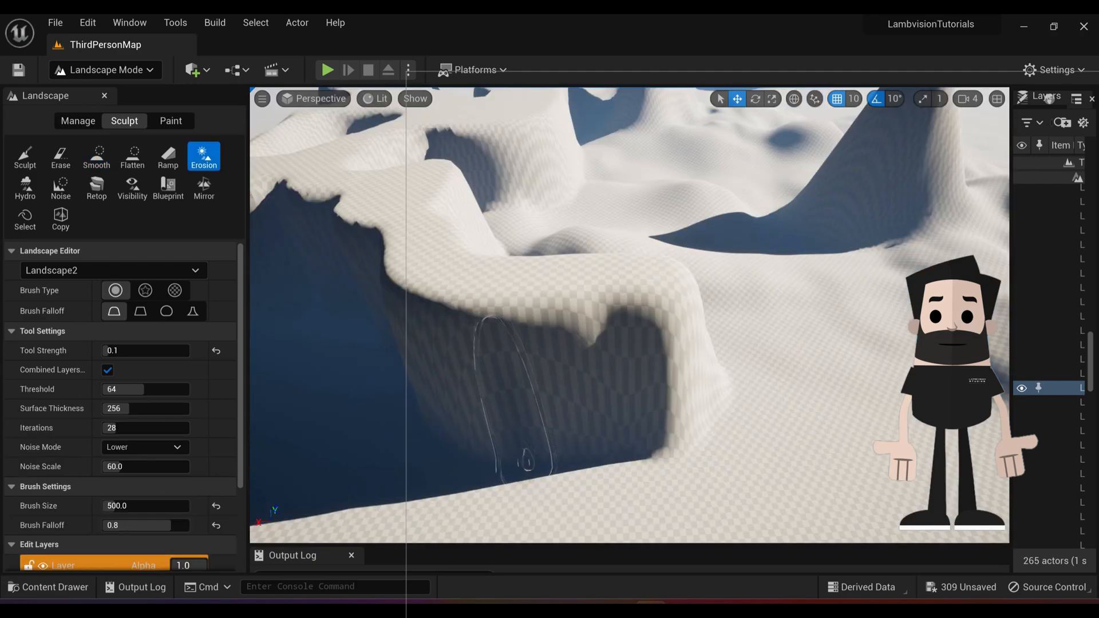
Erode the canyon wall edges with the Erosion sculpt brush.
drag(526, 316, 663, 460)
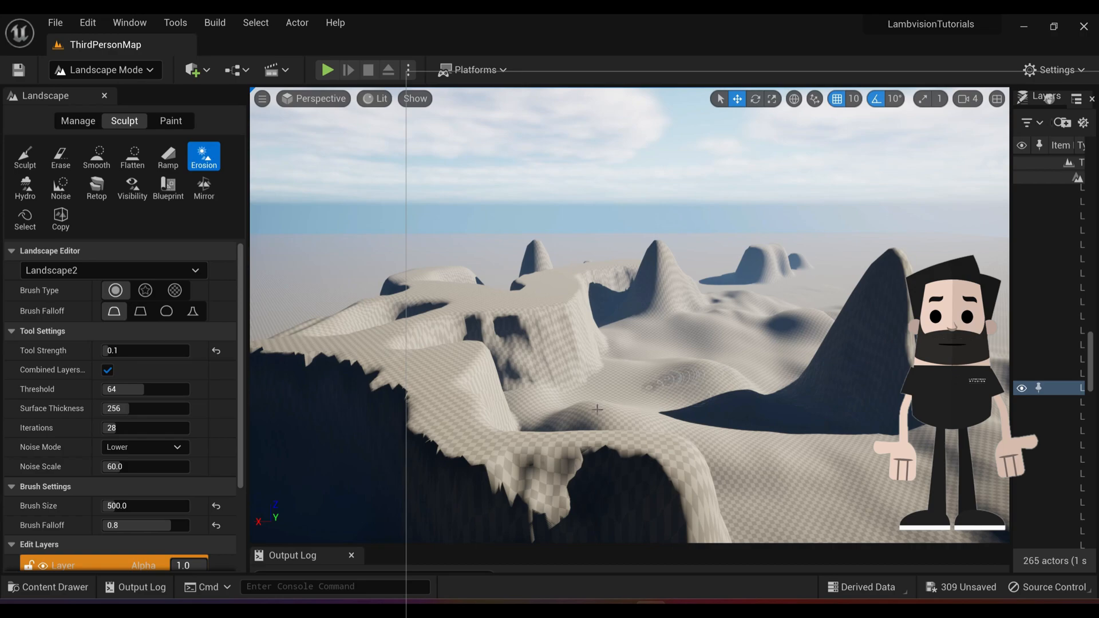
mouse_move(822, 493)
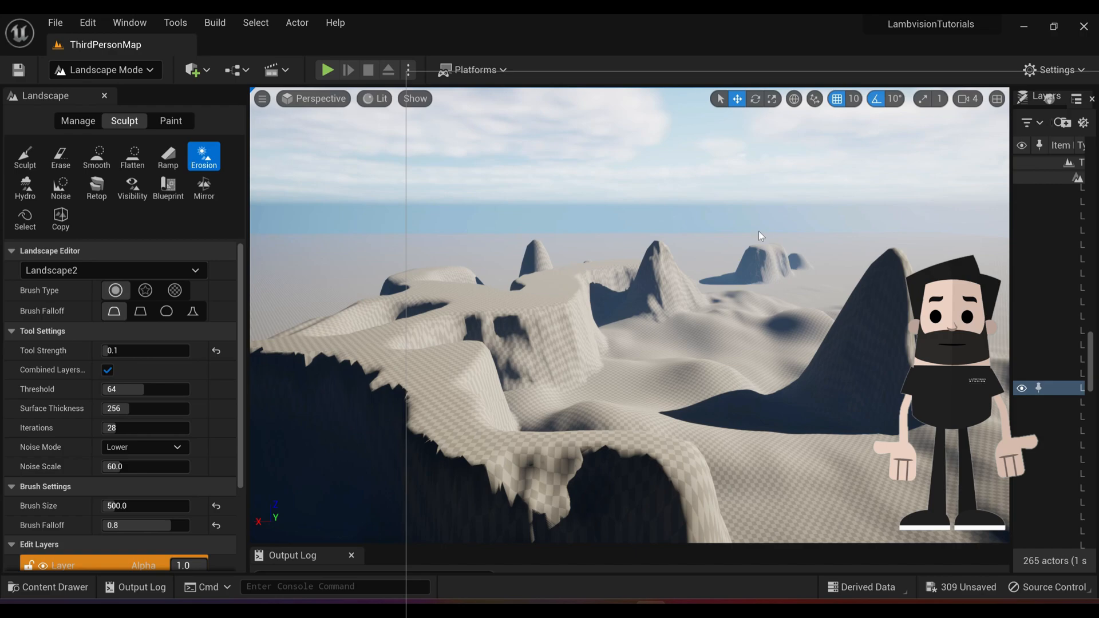
mouse_move(769, 284)
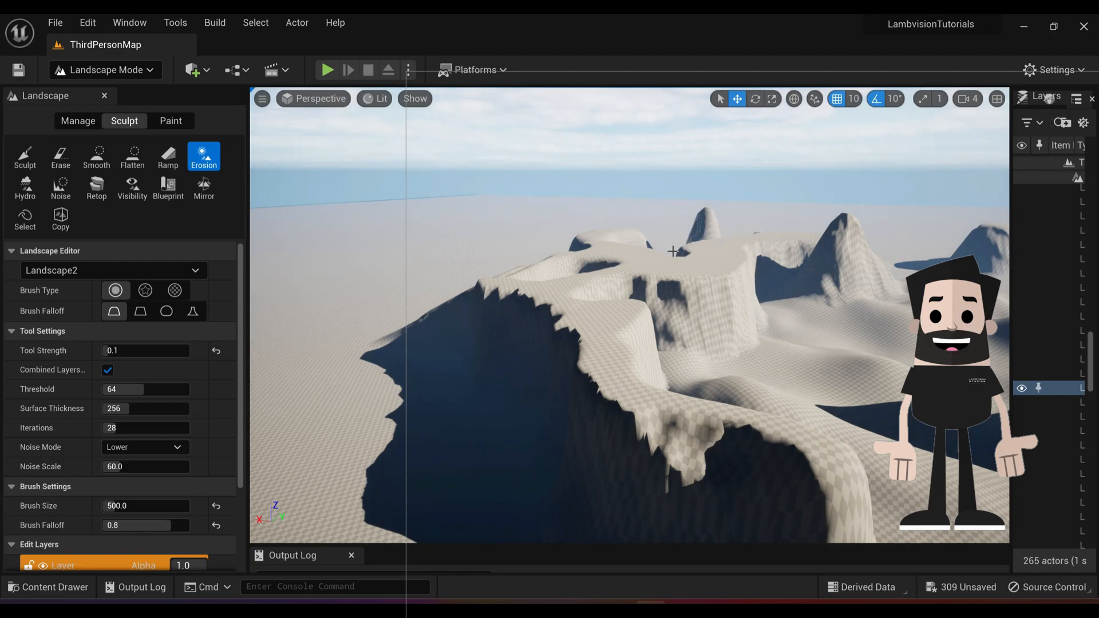
mouse_move(722, 253)
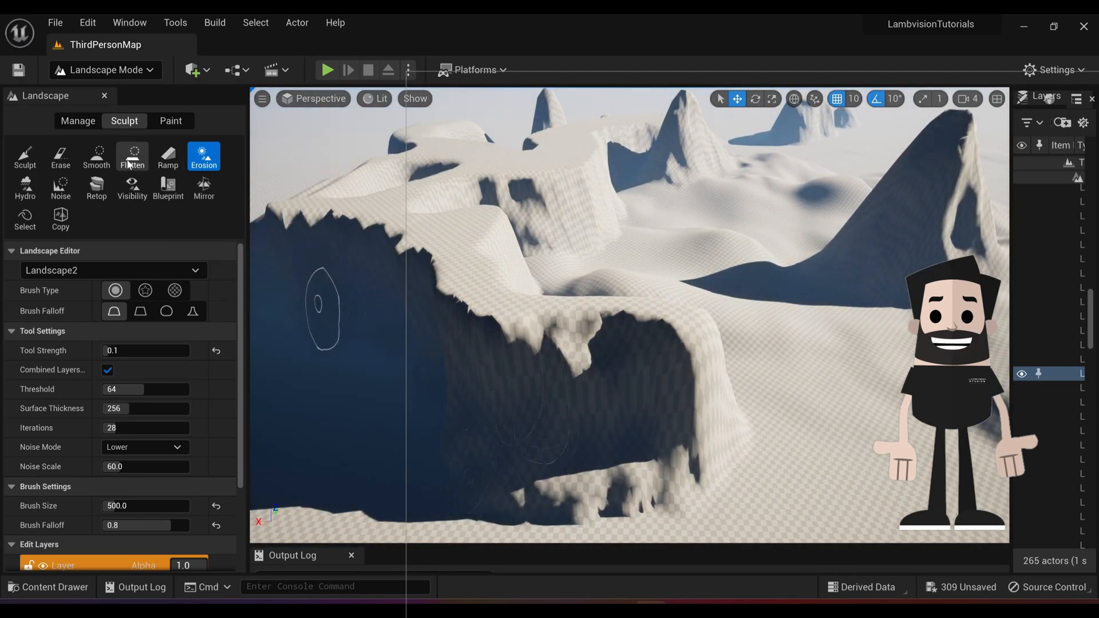
Flatten the terrain using a large brush at 0.26 strength, undoing one stroke.
click(132, 156)
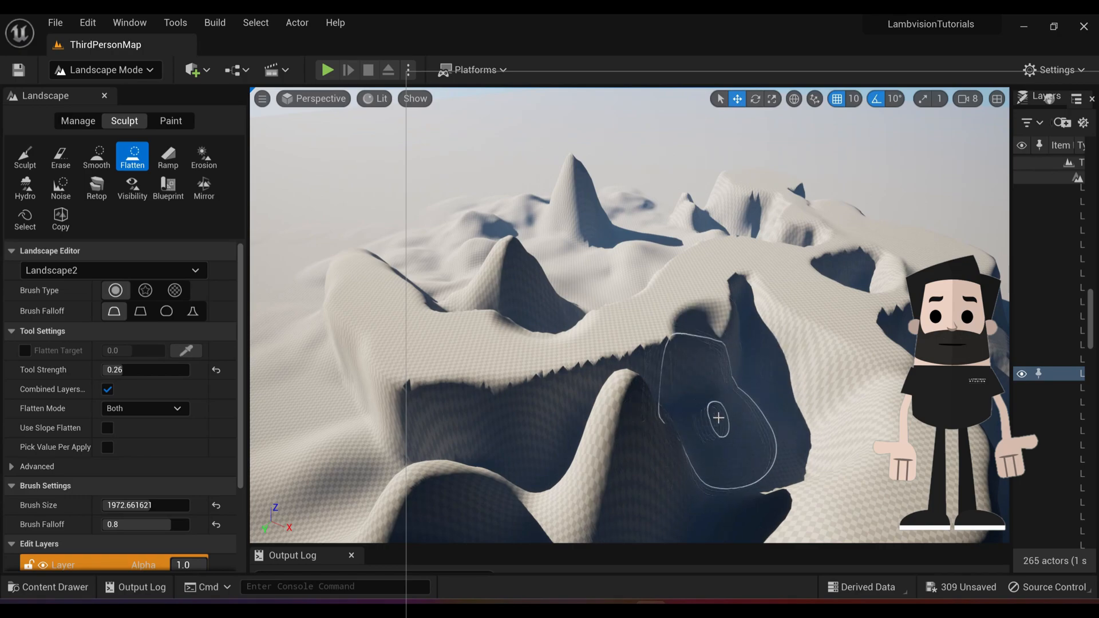
key(ctrl+z)
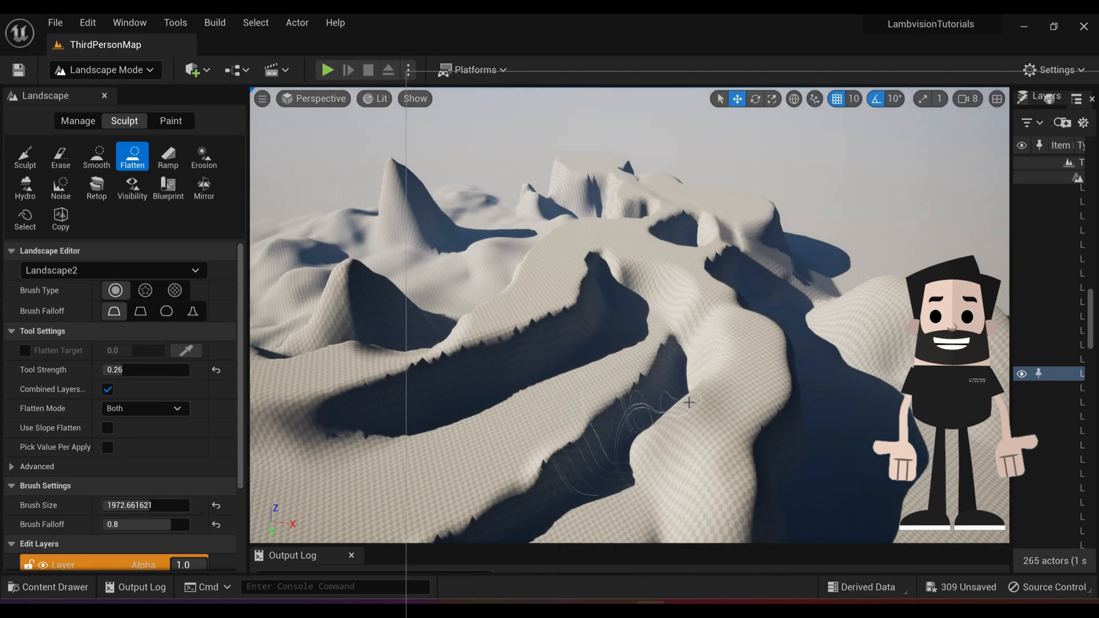
Switch to the Noise tool, undo the last noise stroke, and paint noise at 0.9384 strength.
click(61, 157)
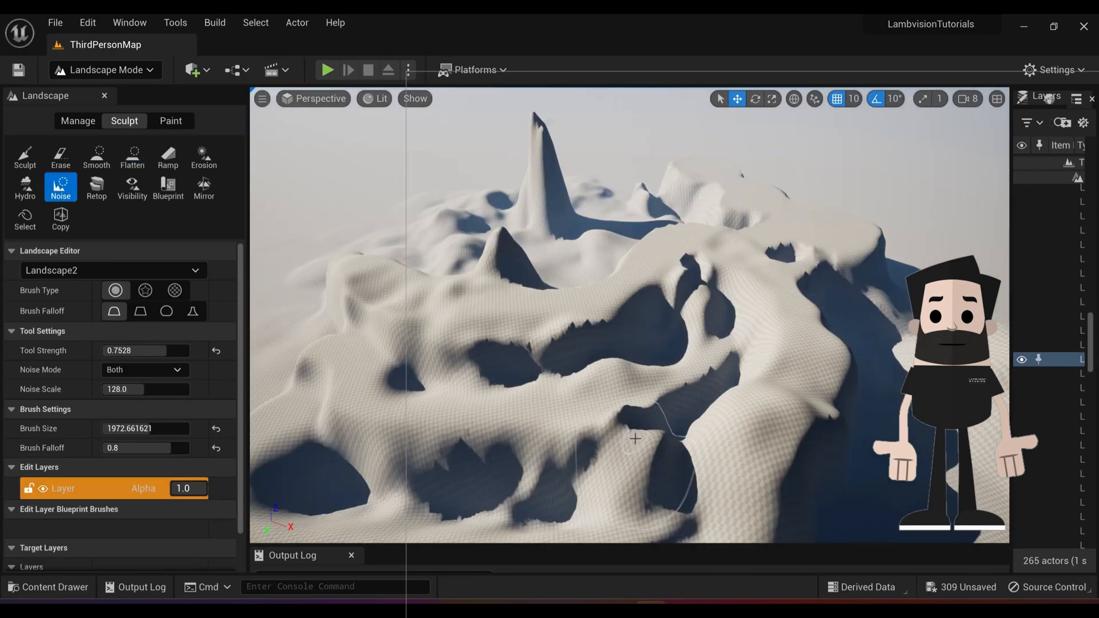
key(ctrl+z)
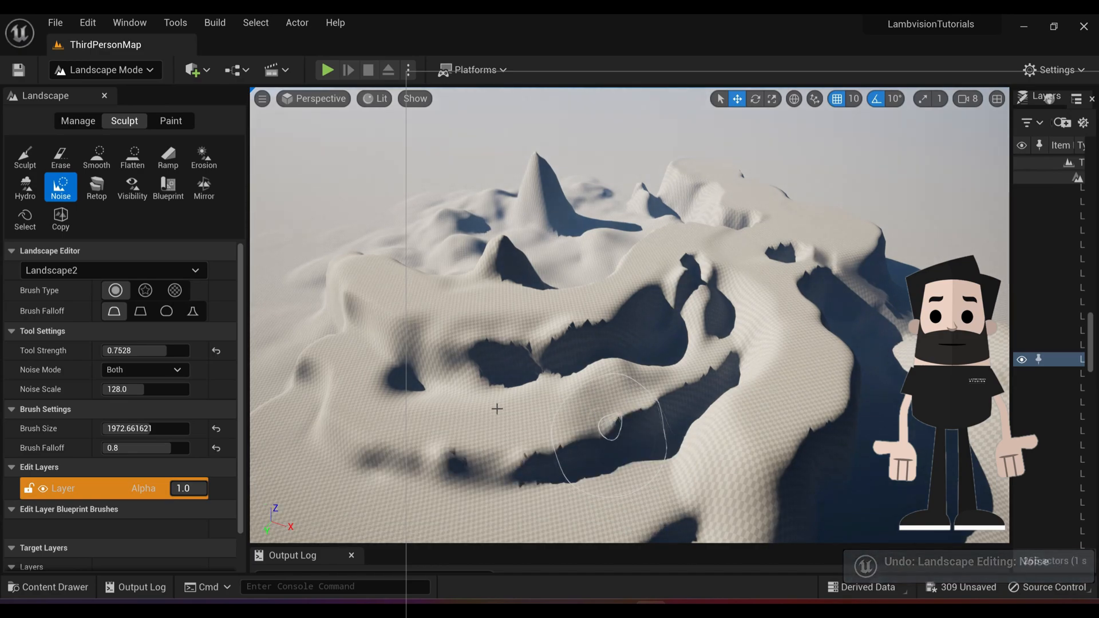
mouse_move(60, 187)
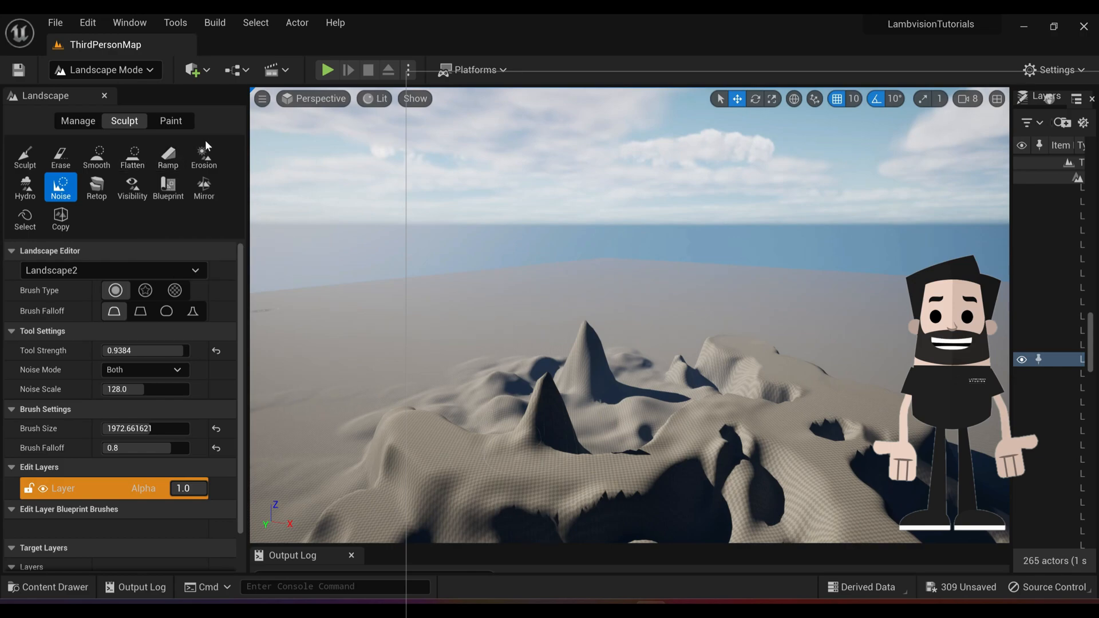
mouse_move(96, 188)
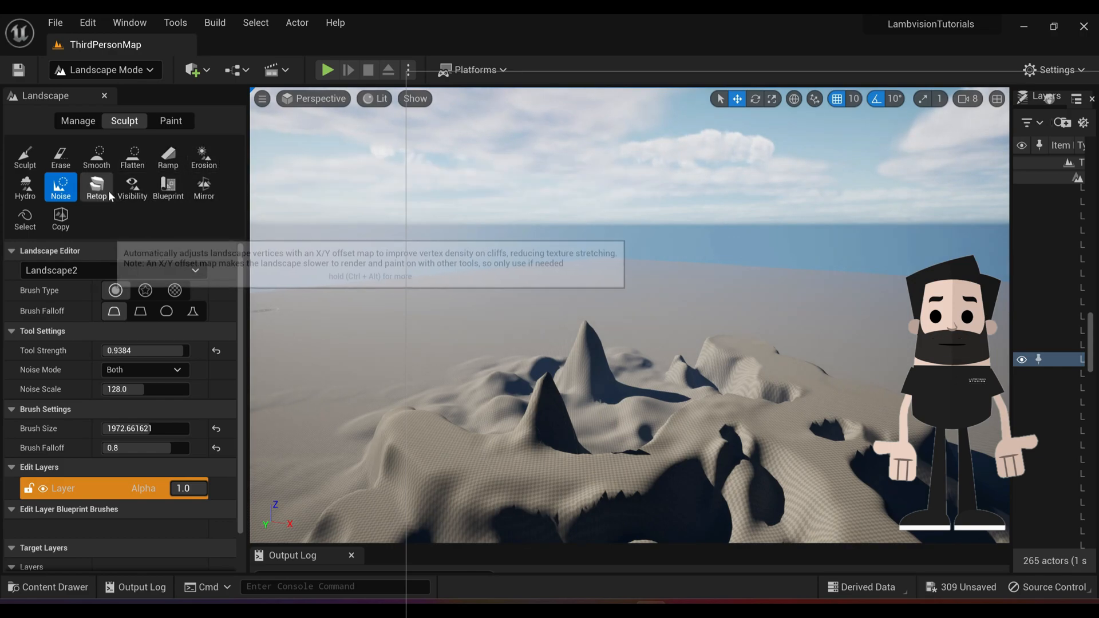
mouse_move(61, 187)
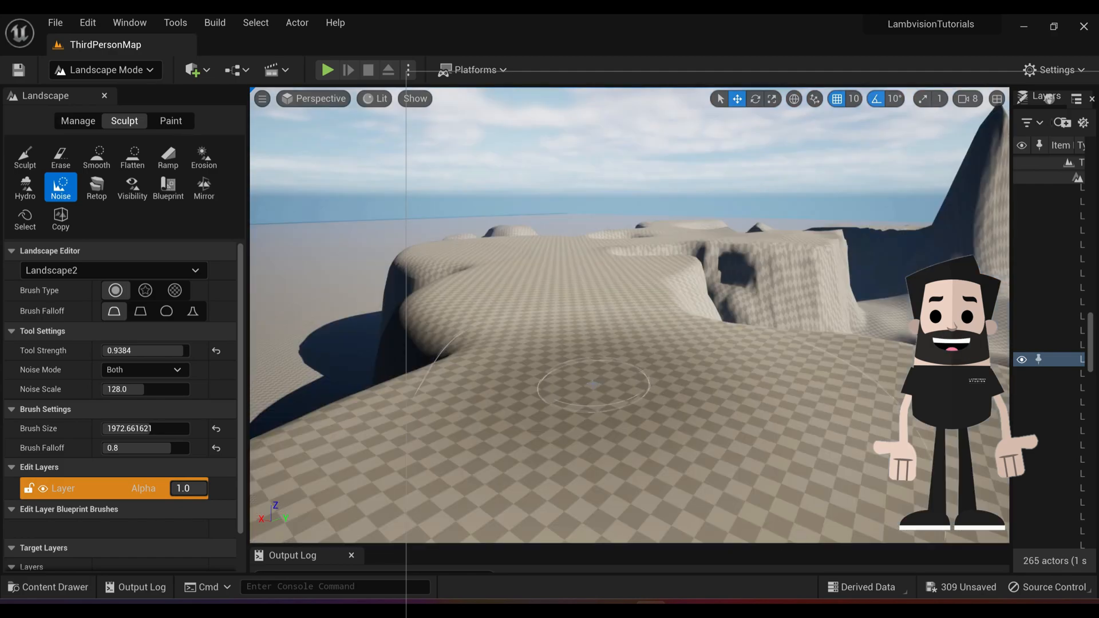
mouse_move(590, 384)
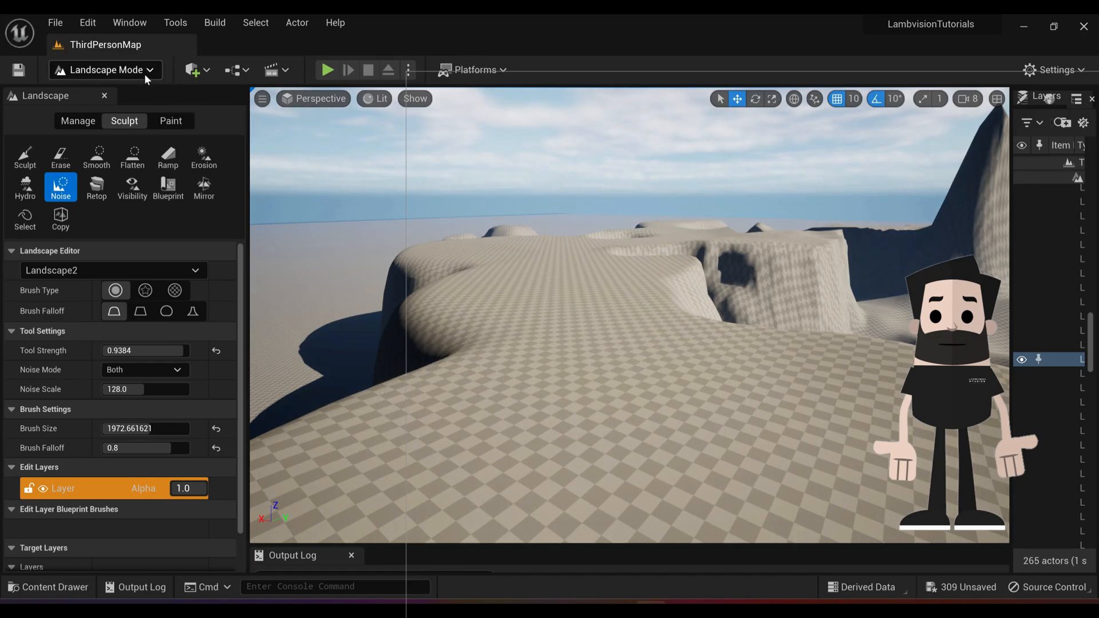
Drop a Player Start onto the flat plateau, rotate it, and play the level.
click(106, 69)
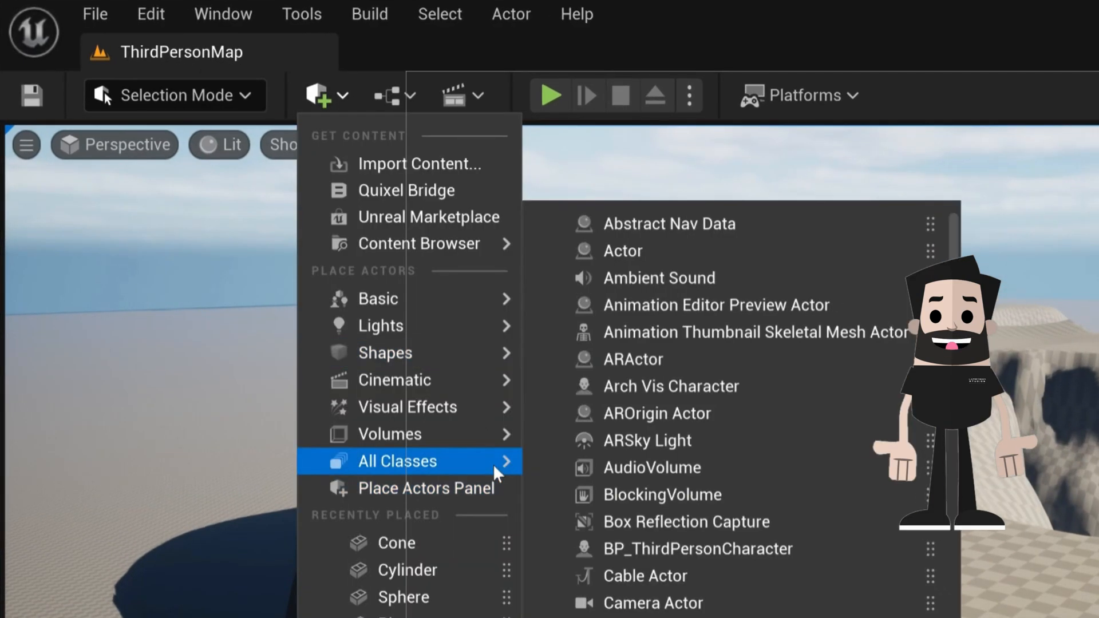
scroll(down, 3)
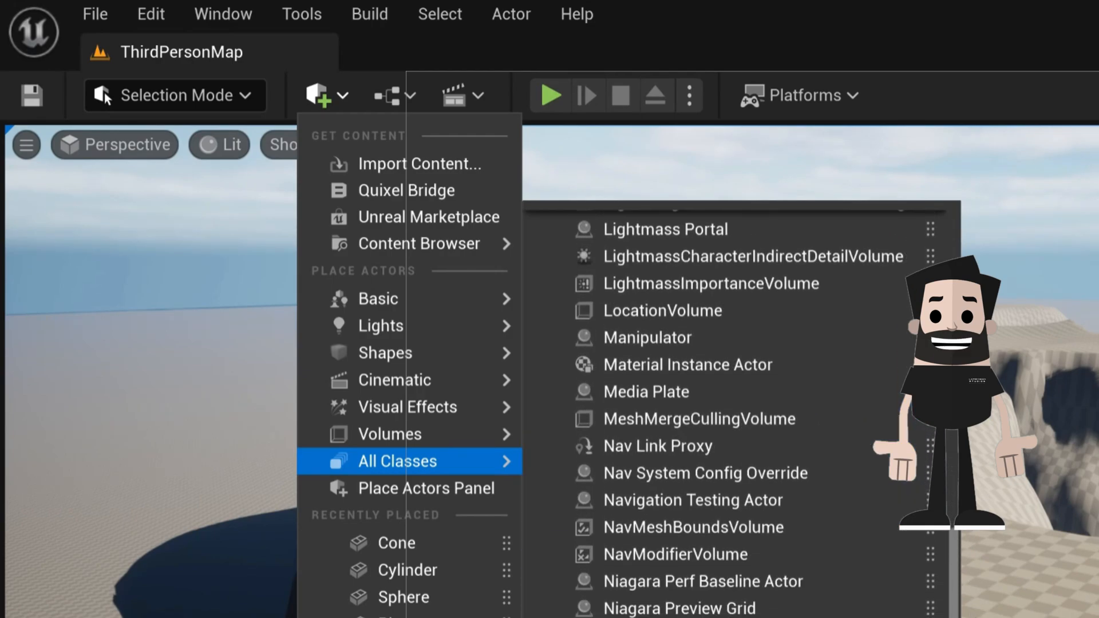
scroll(down, 3)
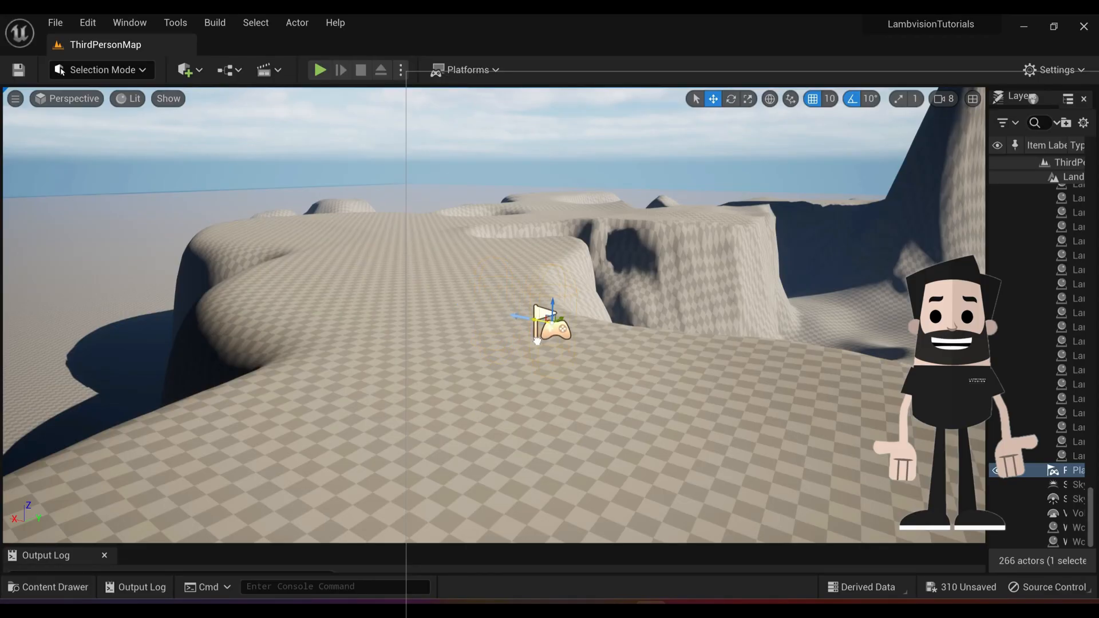
drag(550, 322, 480, 358)
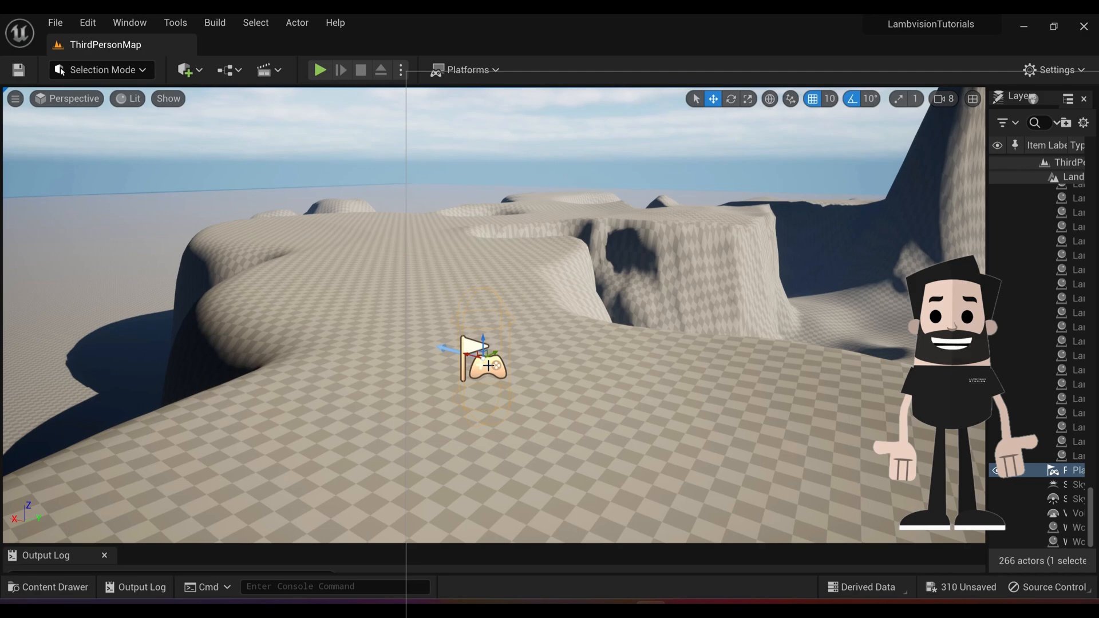
click(730, 98)
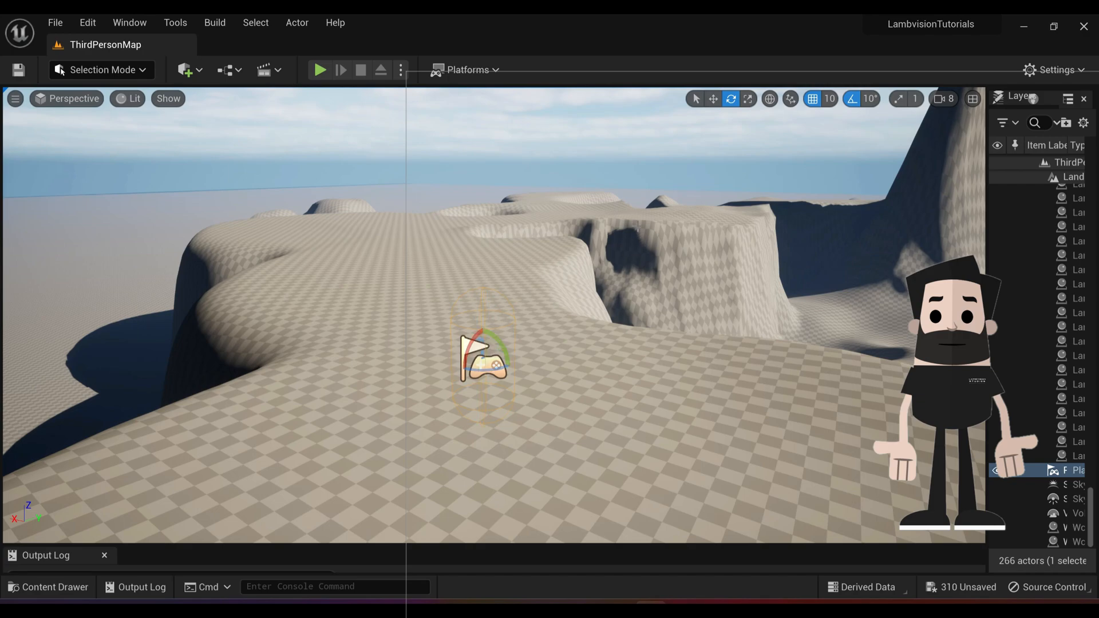
click(319, 69)
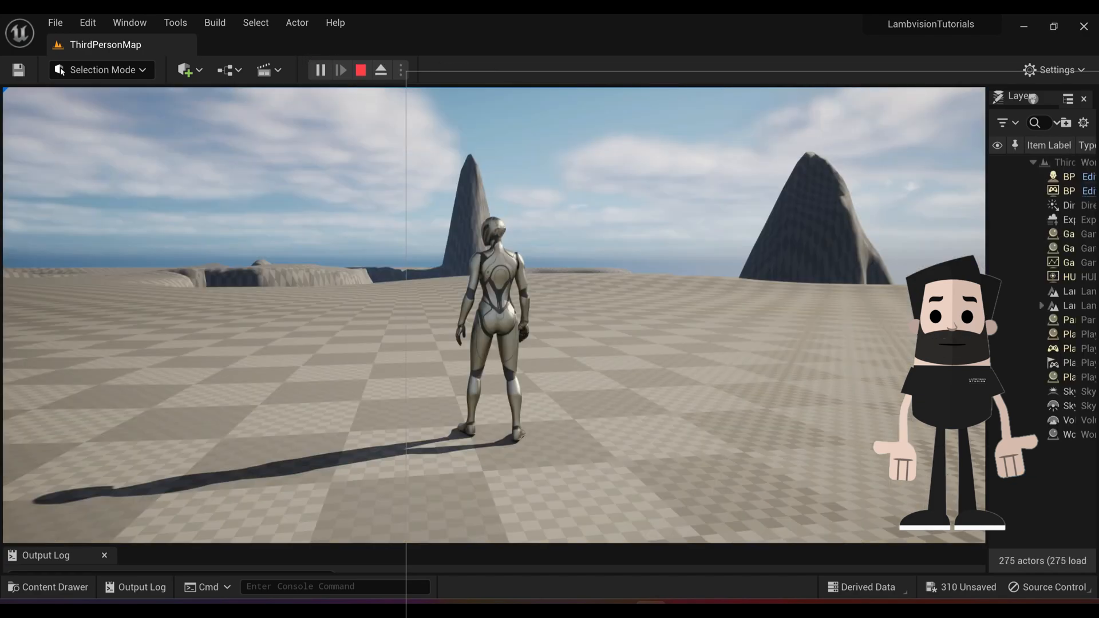